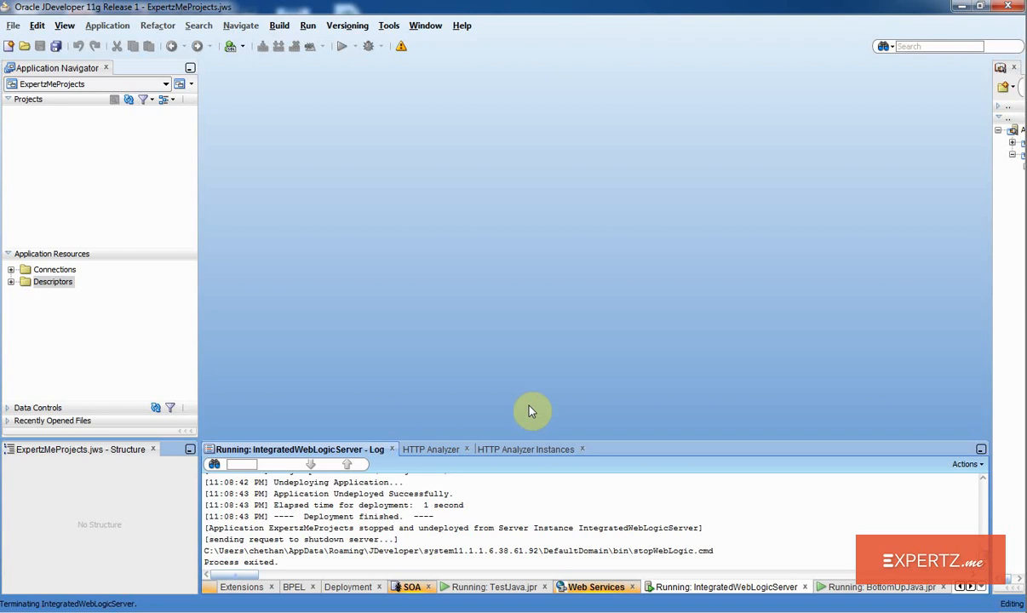
pyautogui.moveTo(284, 293)
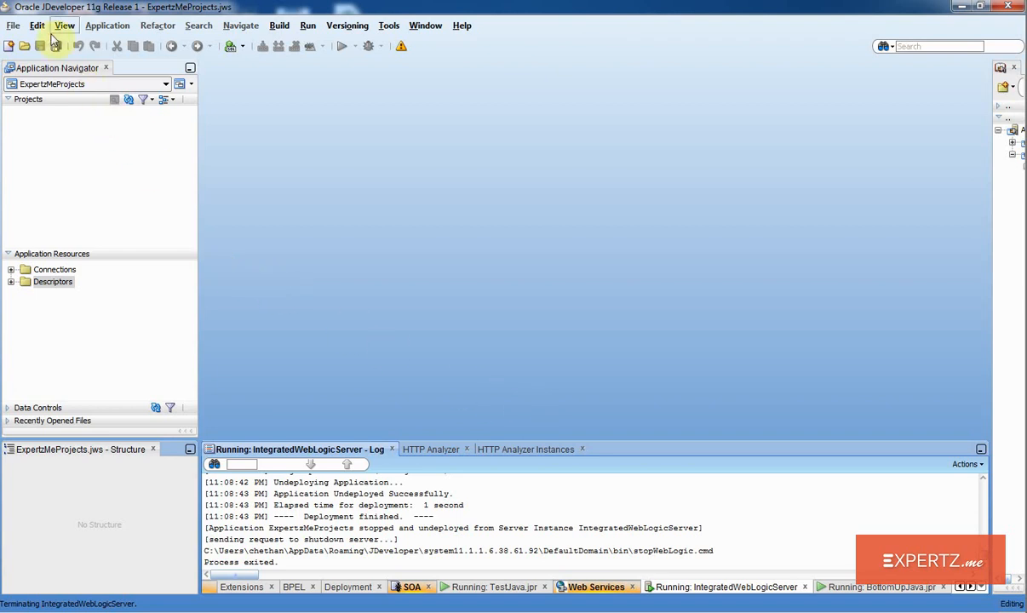
pyautogui.moveTo(88, 151)
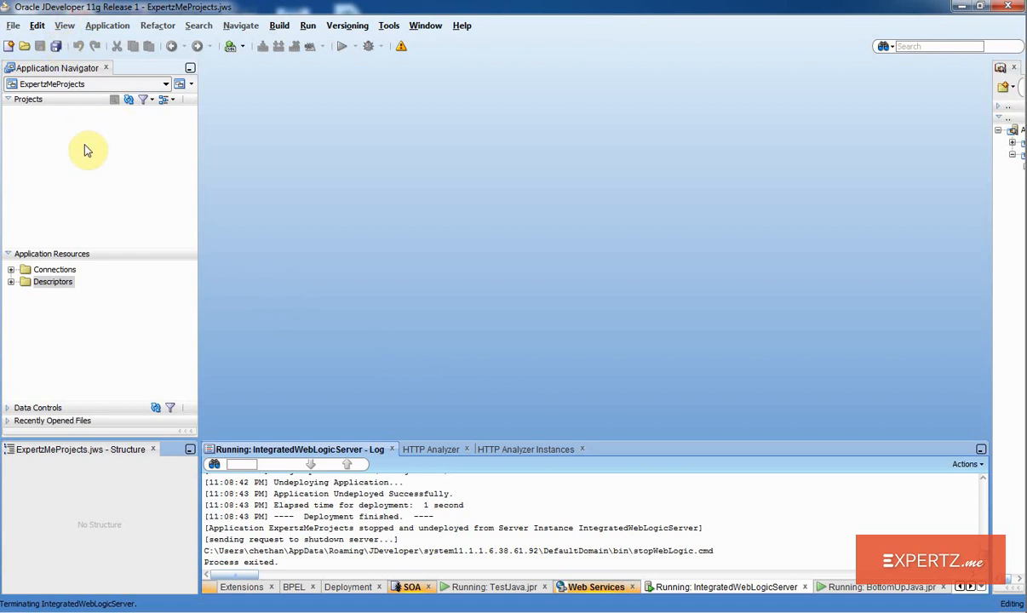
pyautogui.moveTo(92, 132)
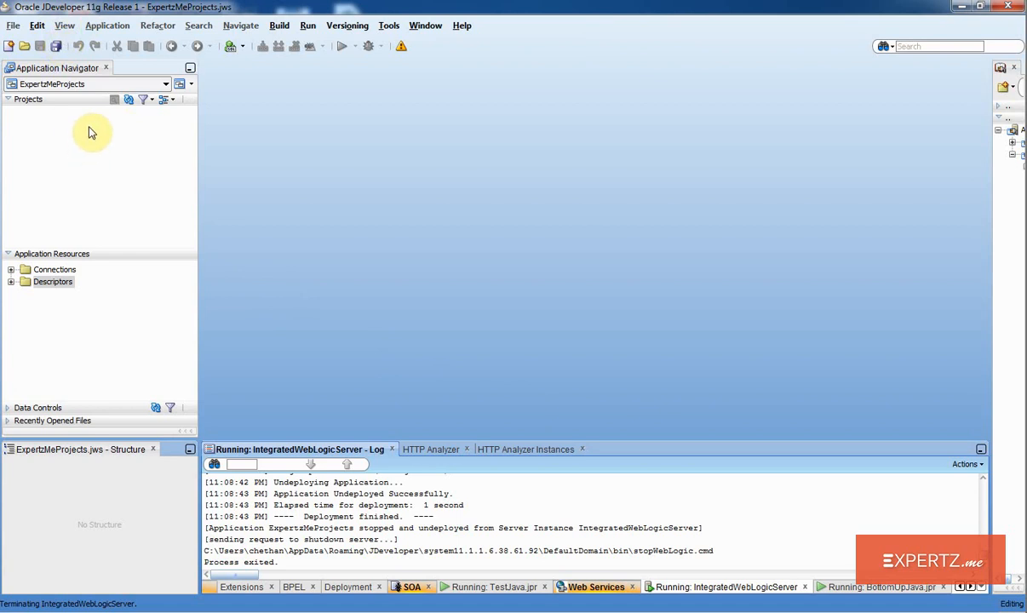
# Step: Add generic project BottomUpJavaWS with Java and Web Services technologies to ExpertzMeProjects
pyautogui.rightClick(92, 132)
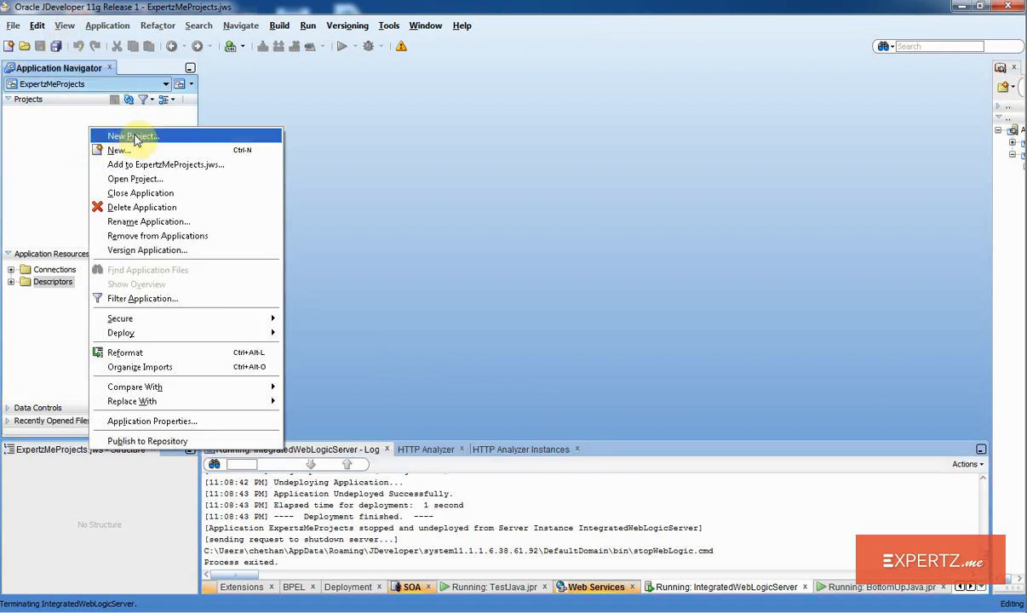
pyautogui.click(133, 136)
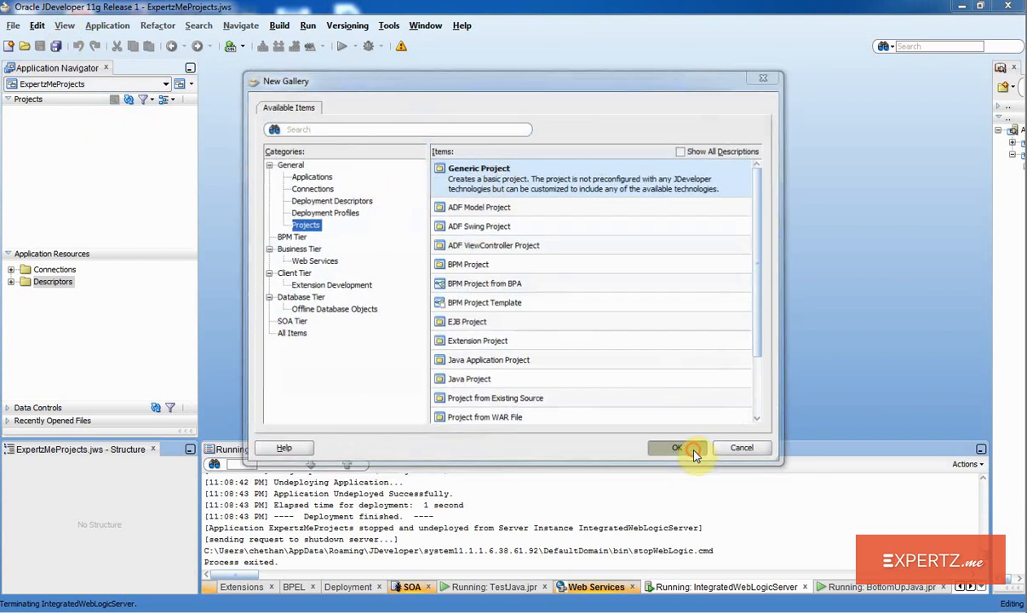
pyautogui.click(676, 447)
pyautogui.write('BottomUp')
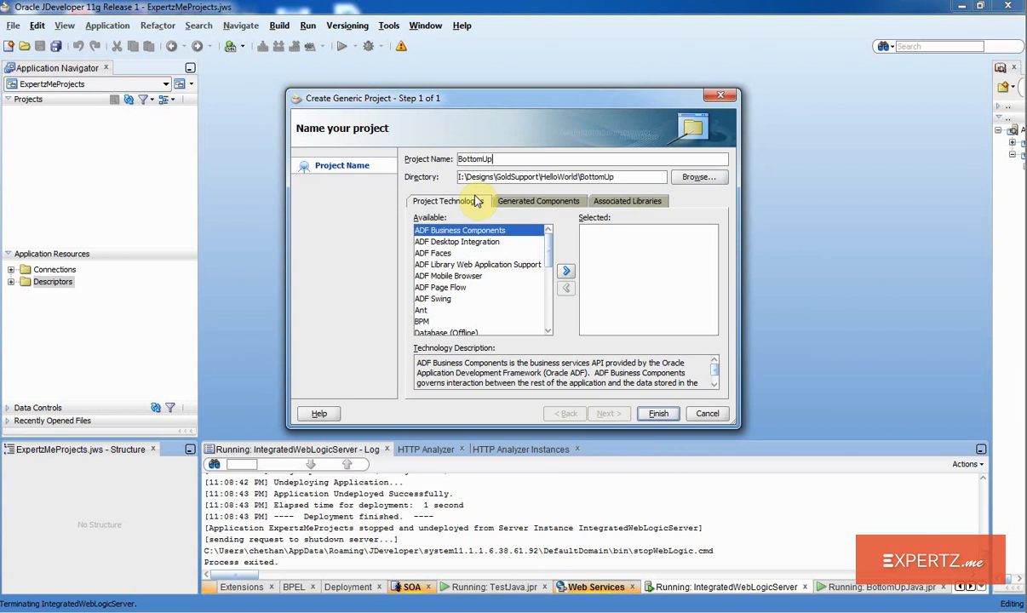
pyautogui.write('JavaWS')
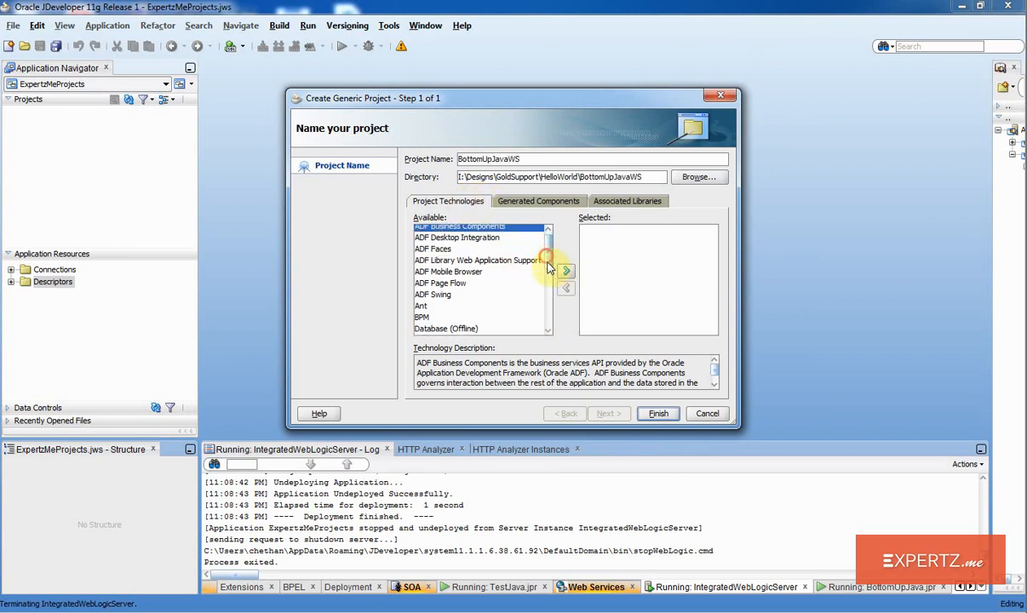
pyautogui.scroll(-3)
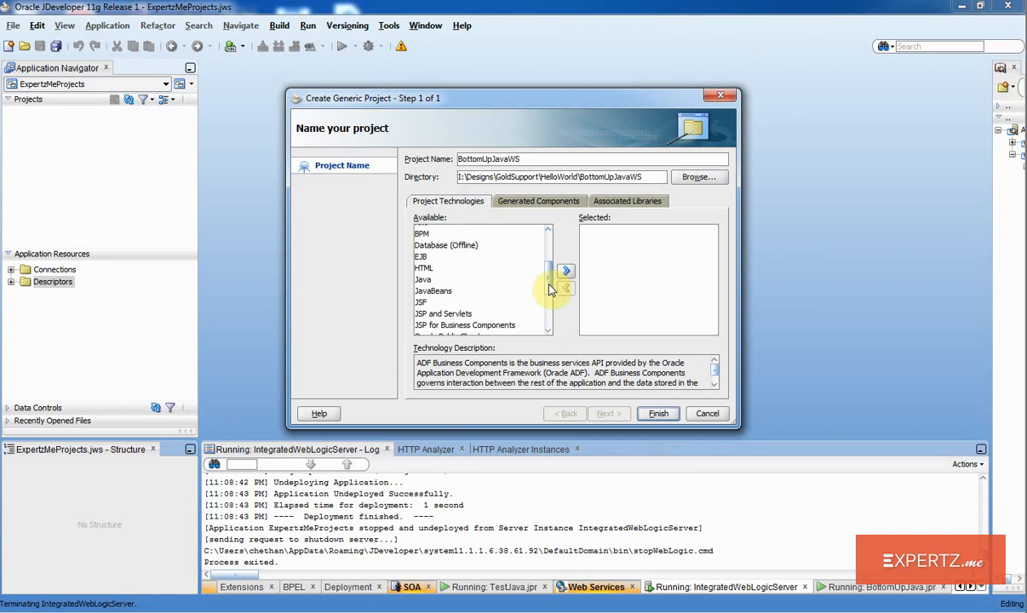
pyautogui.click(566, 271)
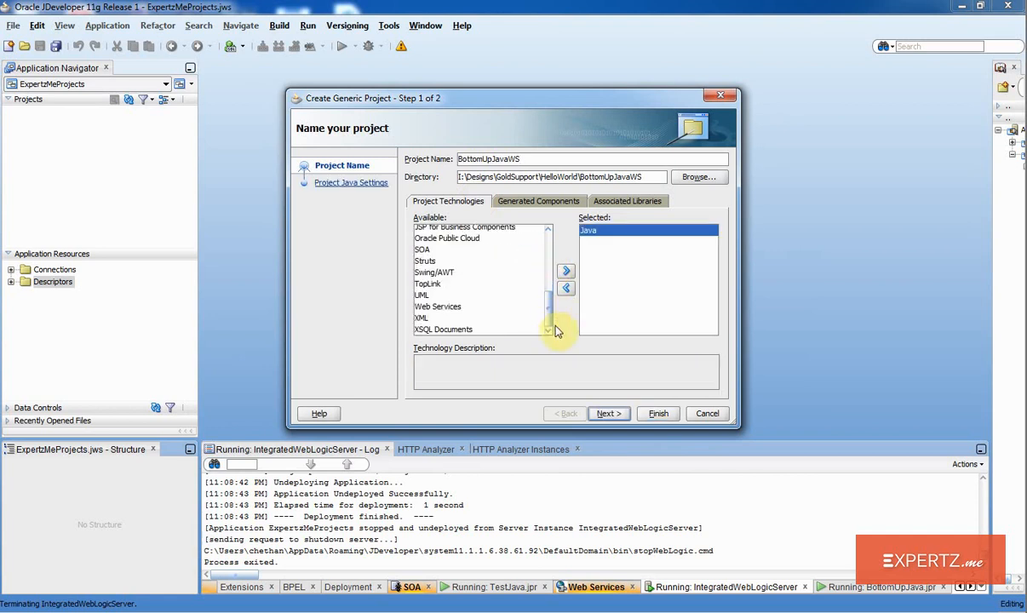
pyautogui.click(566, 271)
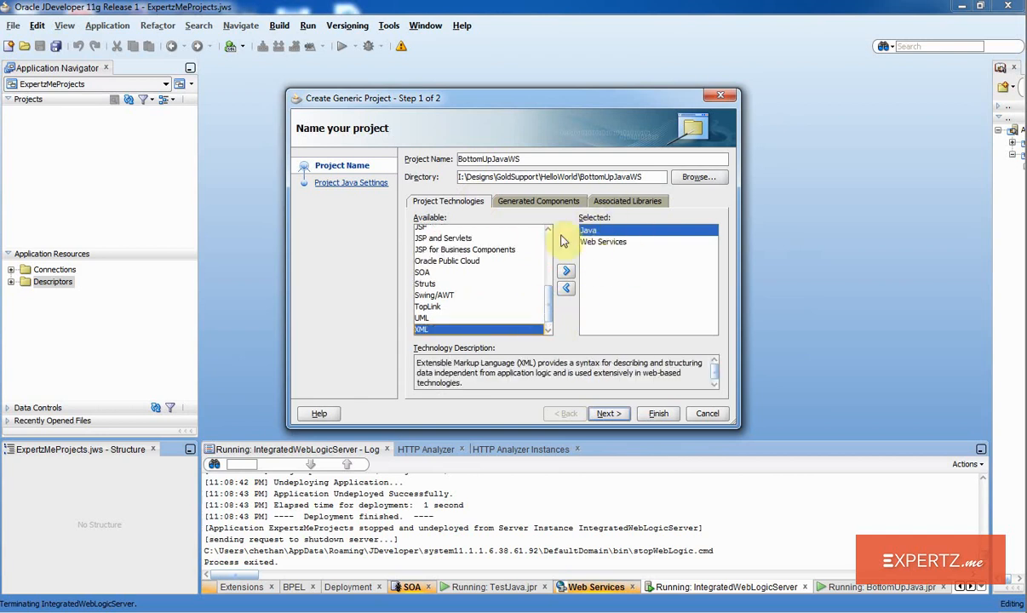
pyautogui.moveTo(618, 262)
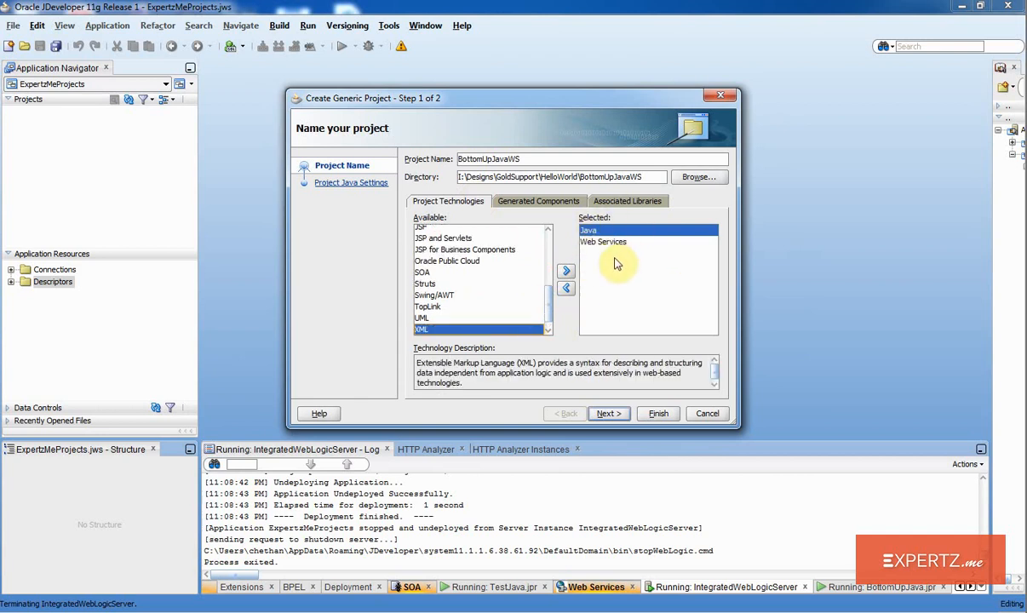
pyautogui.click(608, 413)
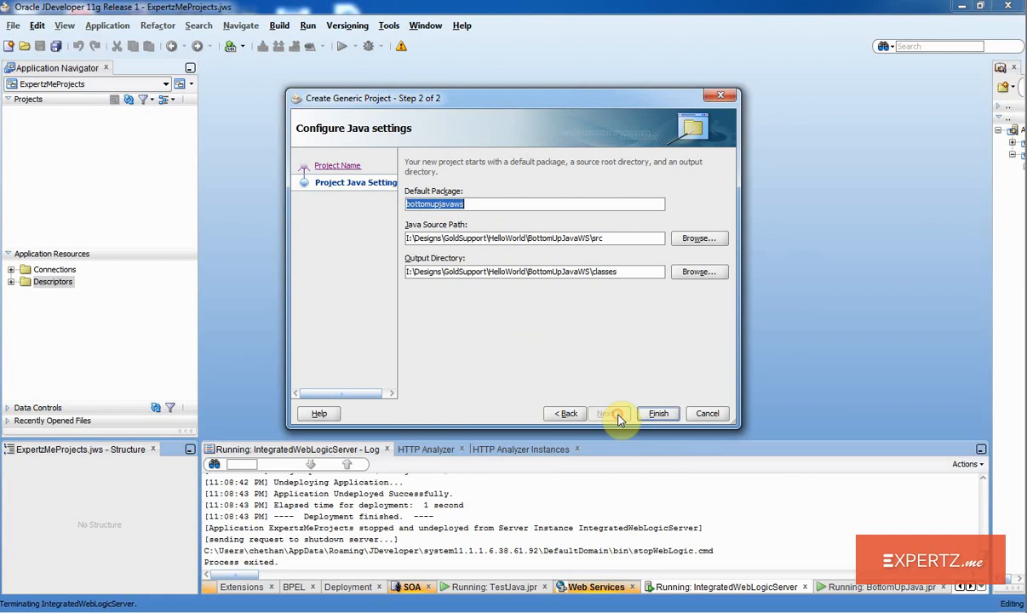
pyautogui.moveTo(633, 373)
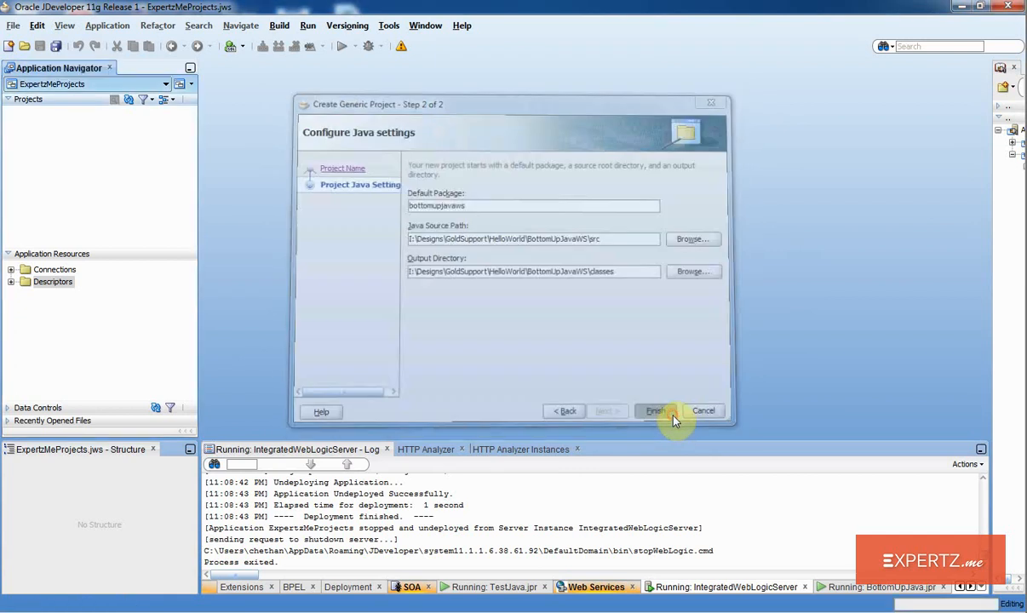
pyautogui.click(653, 410)
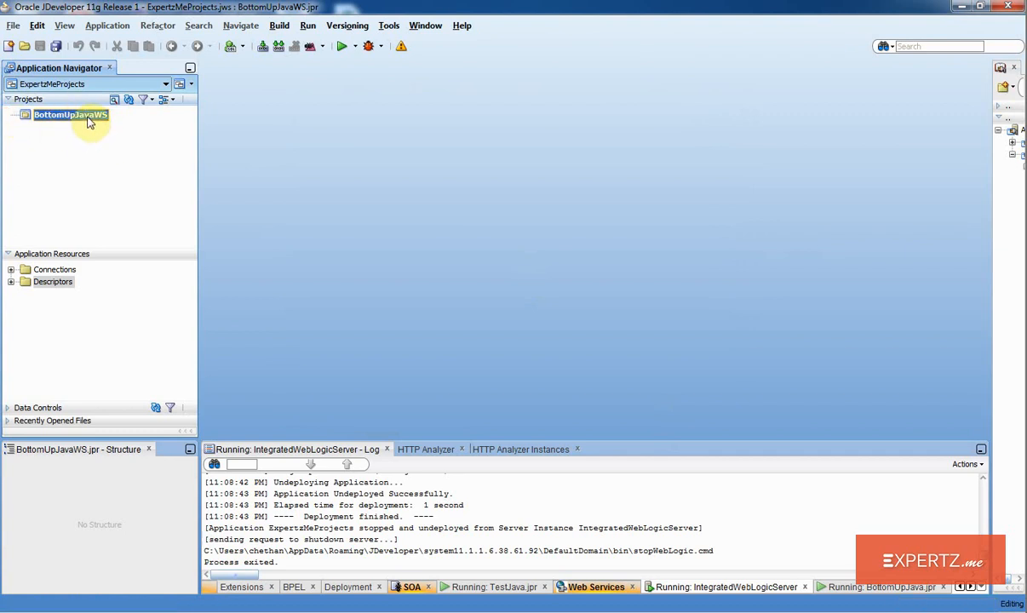
pyautogui.moveTo(71, 114)
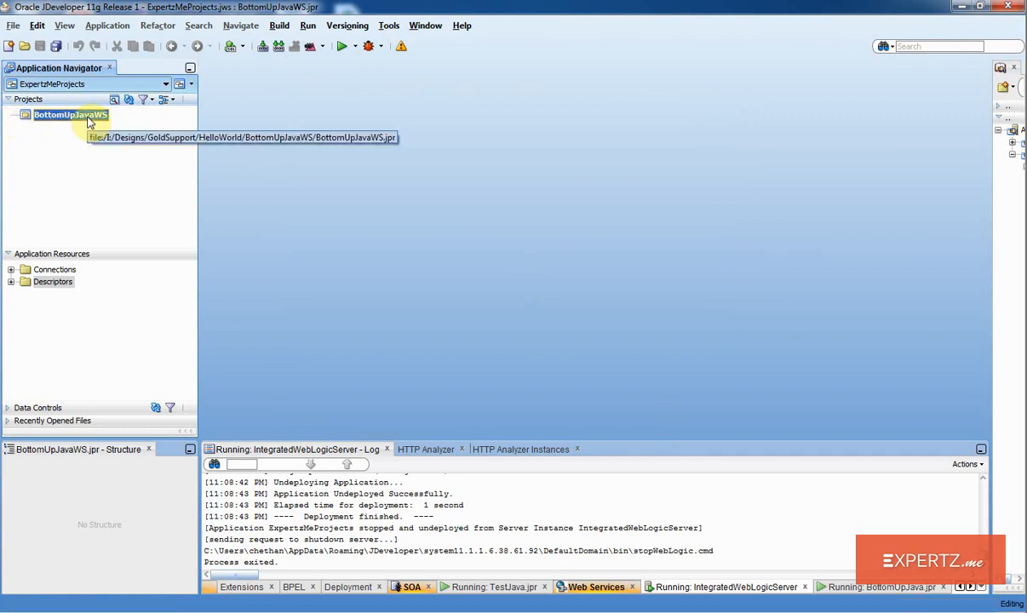
# Step: Create Java class HelloWorld in package bottomupjavaws with a main method included
pyautogui.rightClick(71, 114)
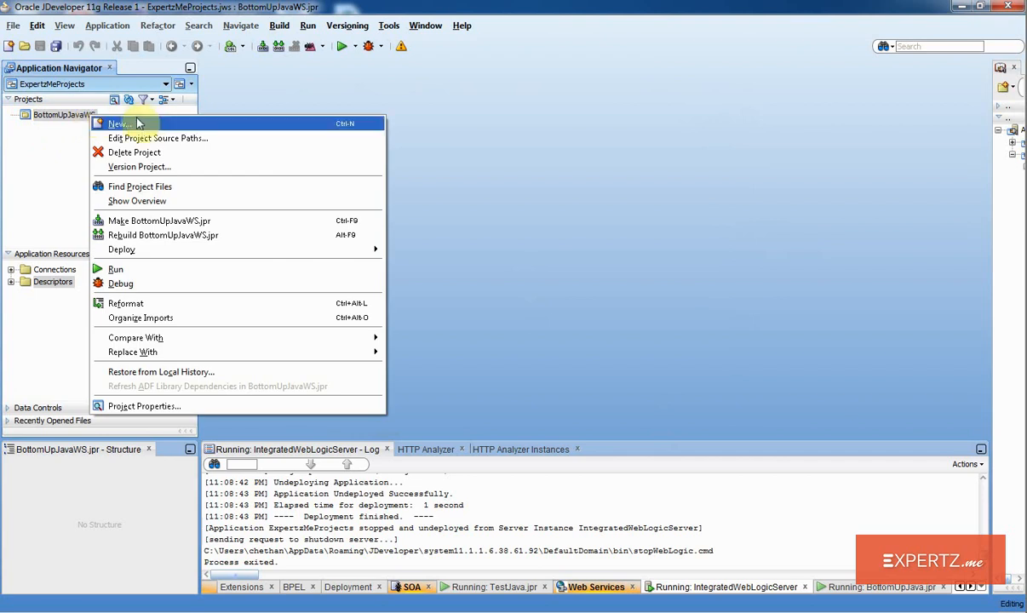
pyautogui.click(118, 124)
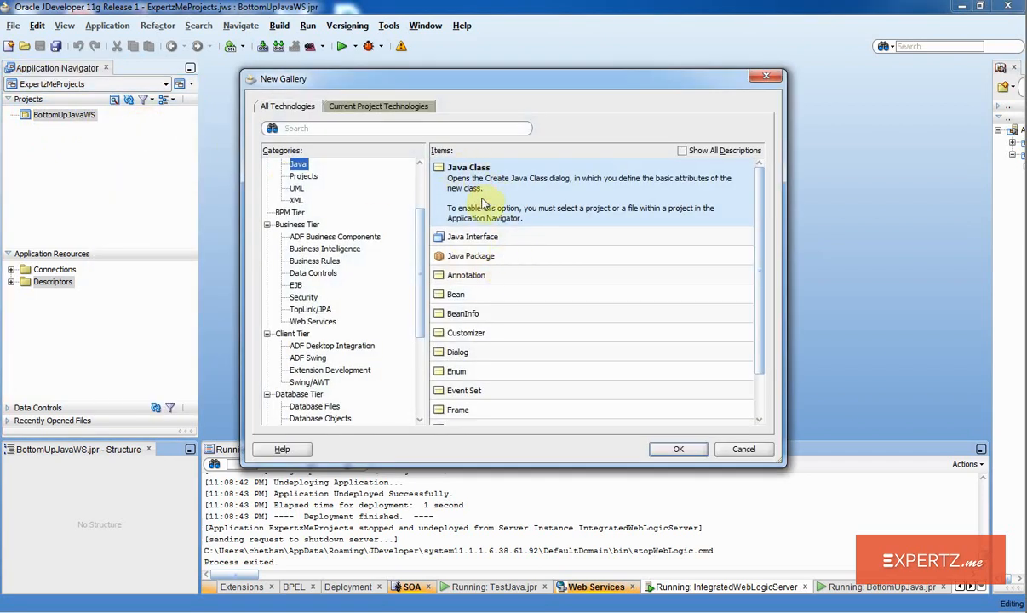
pyautogui.click(679, 448)
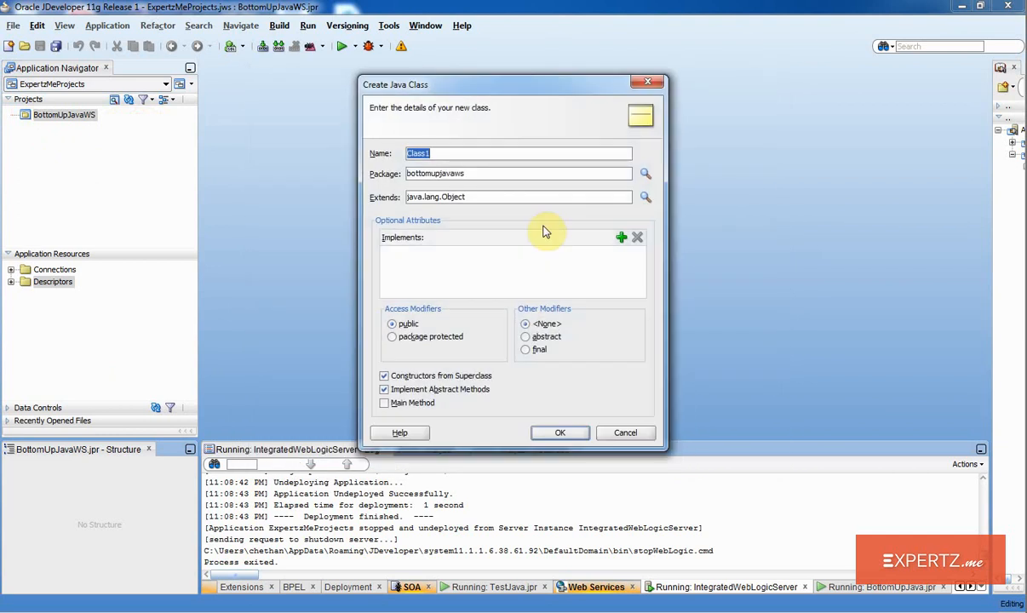
pyautogui.write('HelloWo')
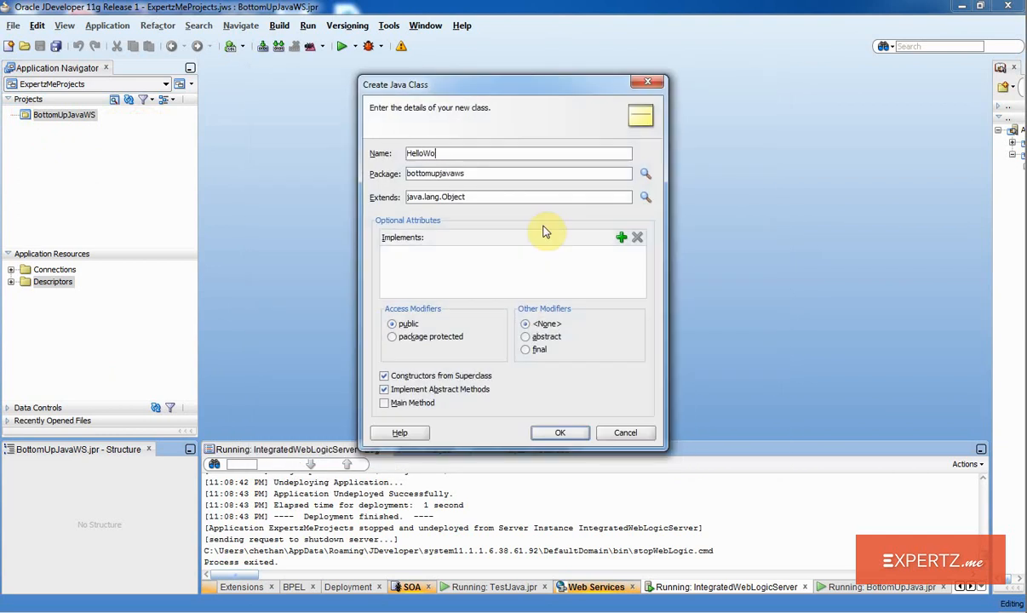
pyautogui.write('rld')
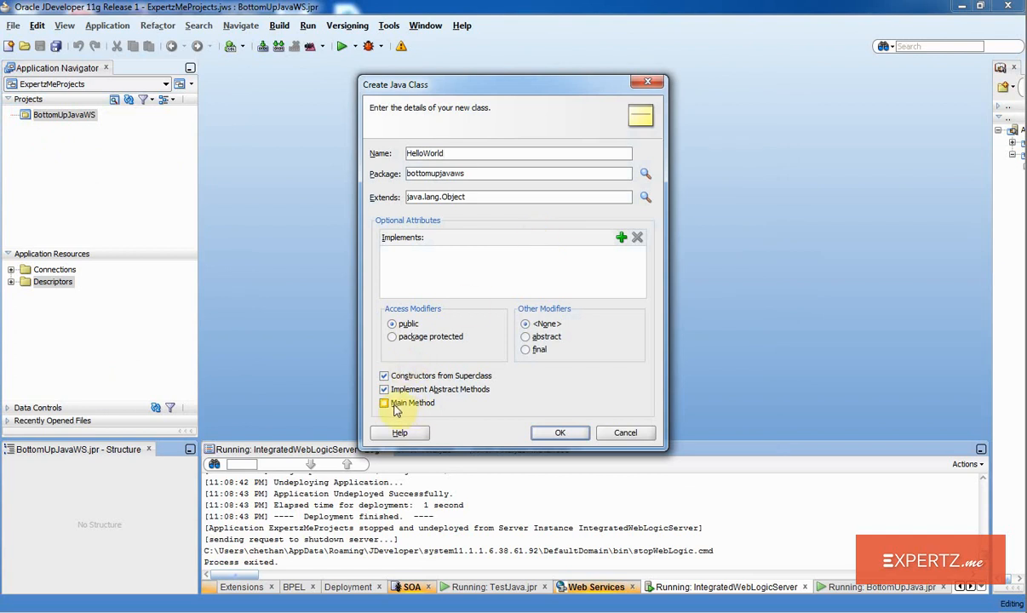
pyautogui.click(384, 403)
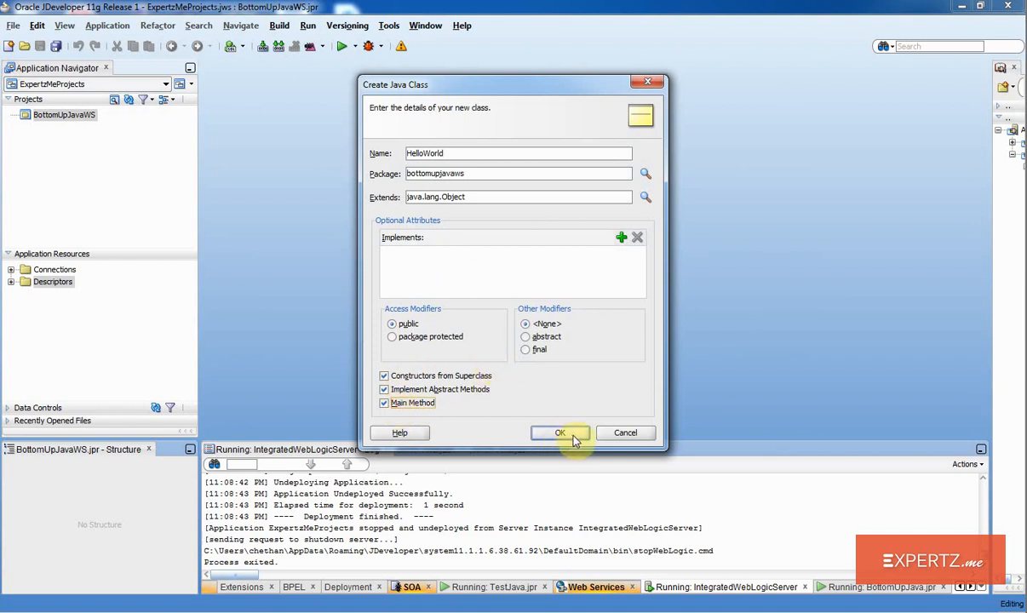
pyautogui.click(559, 433)
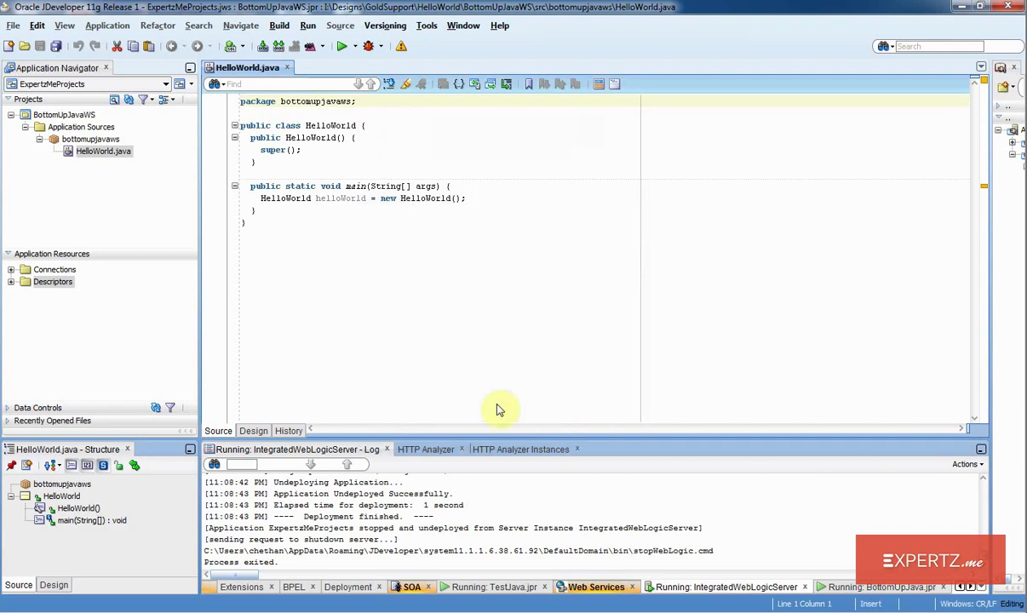
pyautogui.moveTo(285, 170)
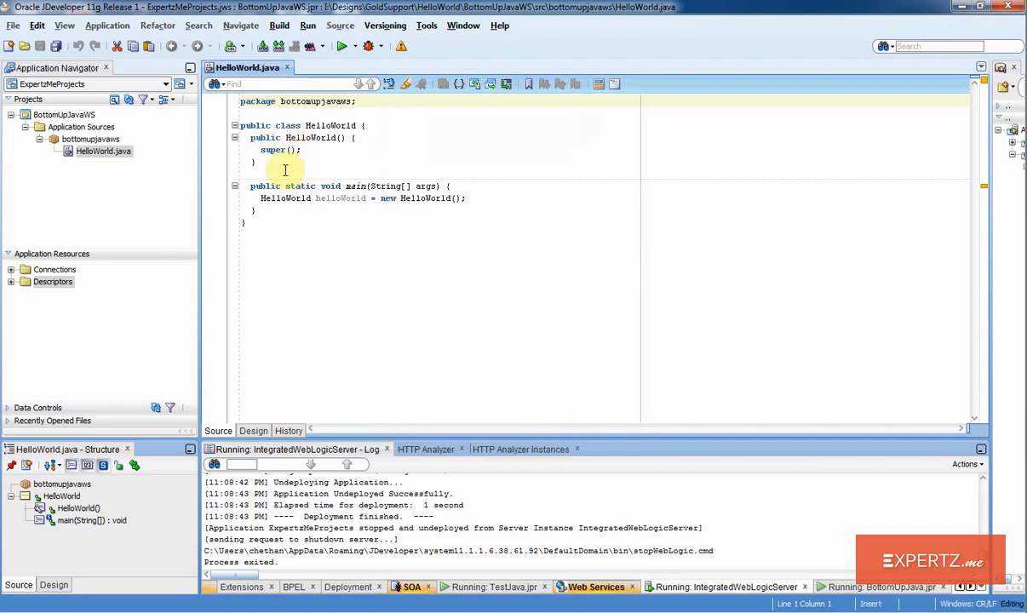
# Step: Write public String sayHello(String name) below the constructor, returning "Hello " + name
pyautogui.click(285, 174)
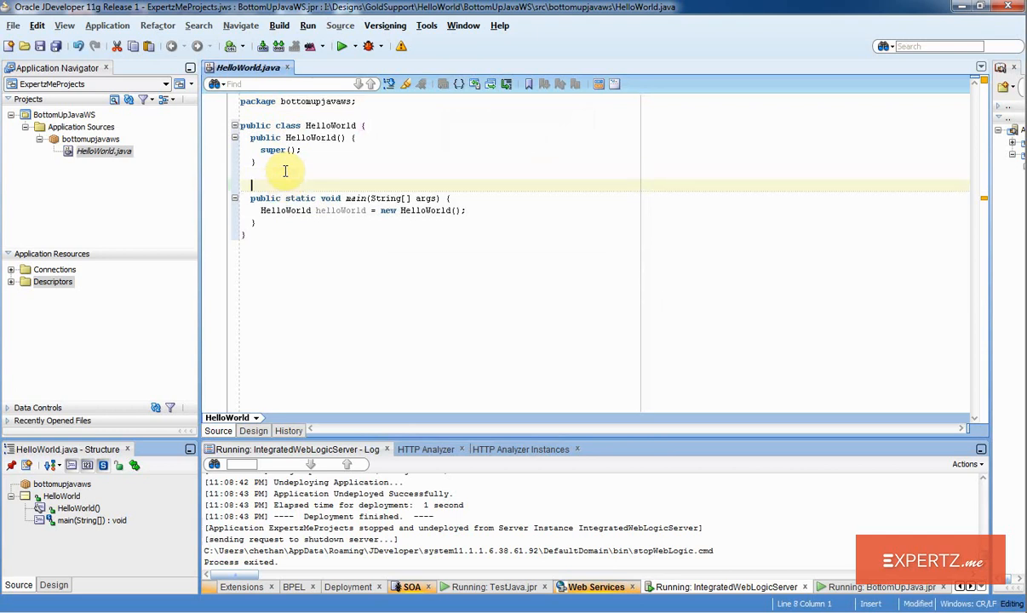
pyautogui.write('public')
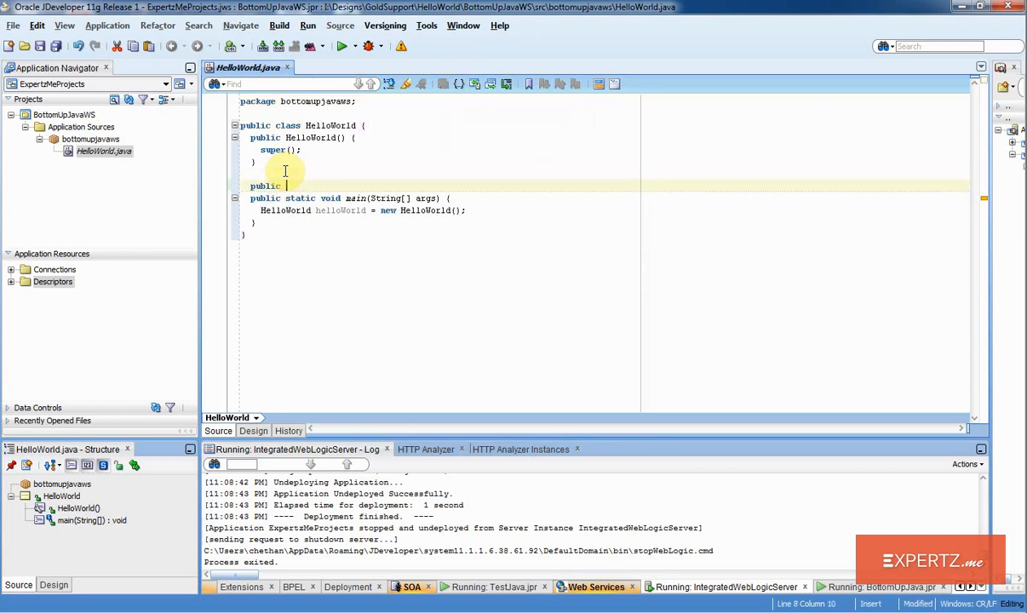
pyautogui.write('String s')
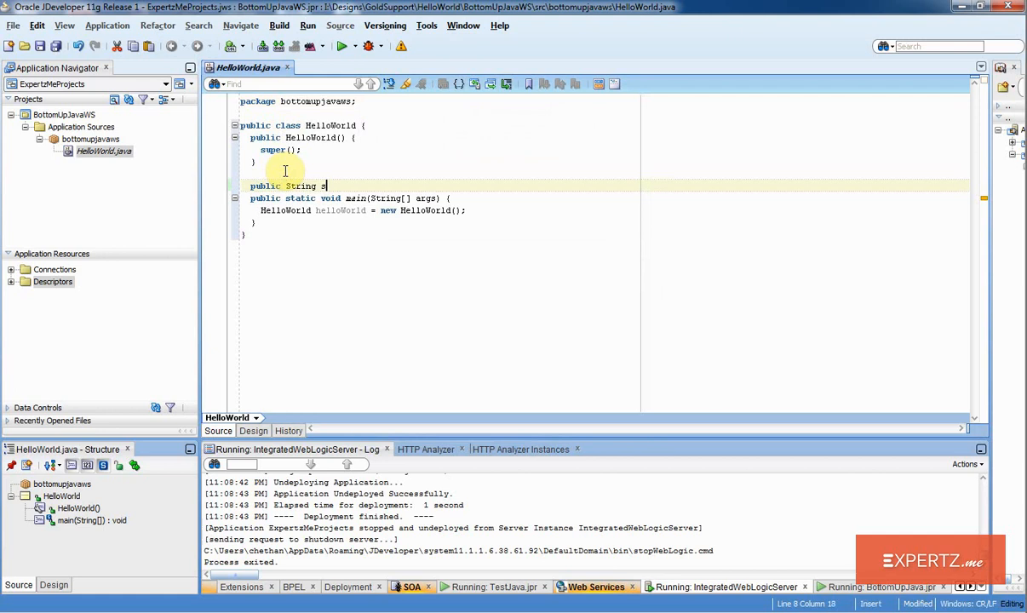
pyautogui.write('ayHello(String name){')
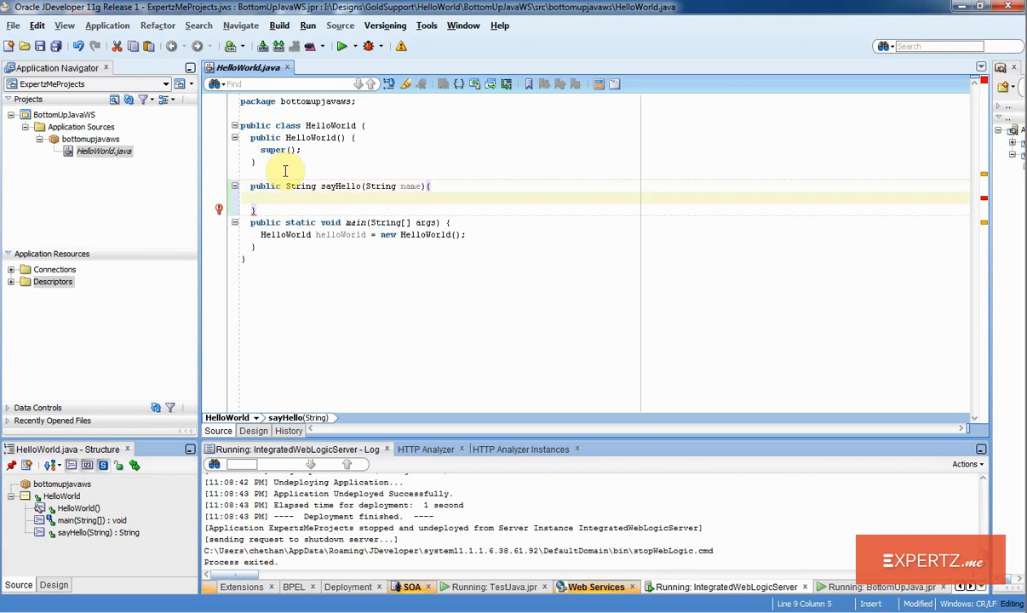
pyautogui.write('return "')
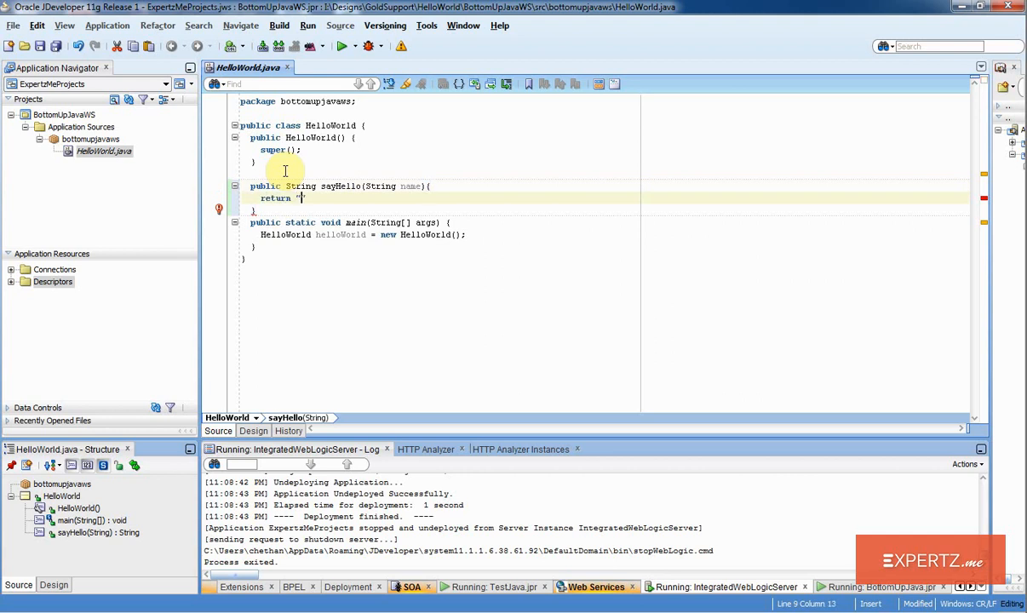
pyautogui.write('Hello')
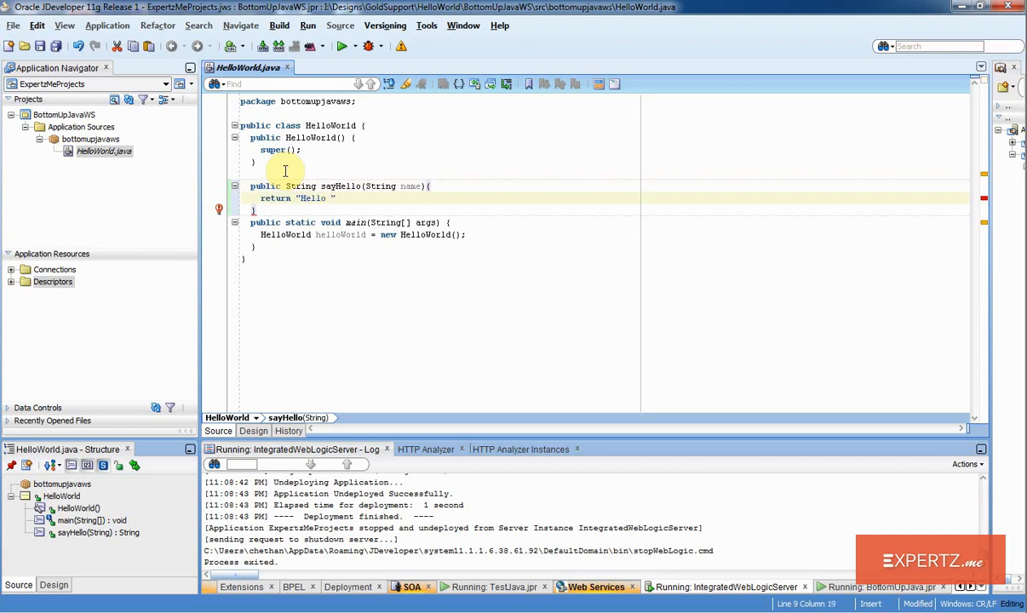
pyautogui.write('+')
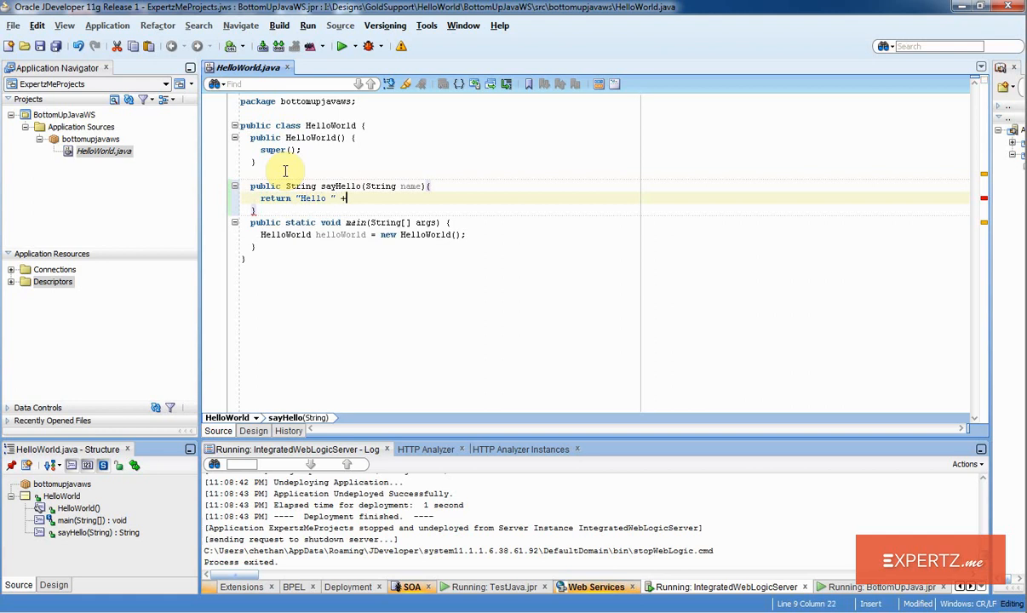
pyautogui.write('name;')
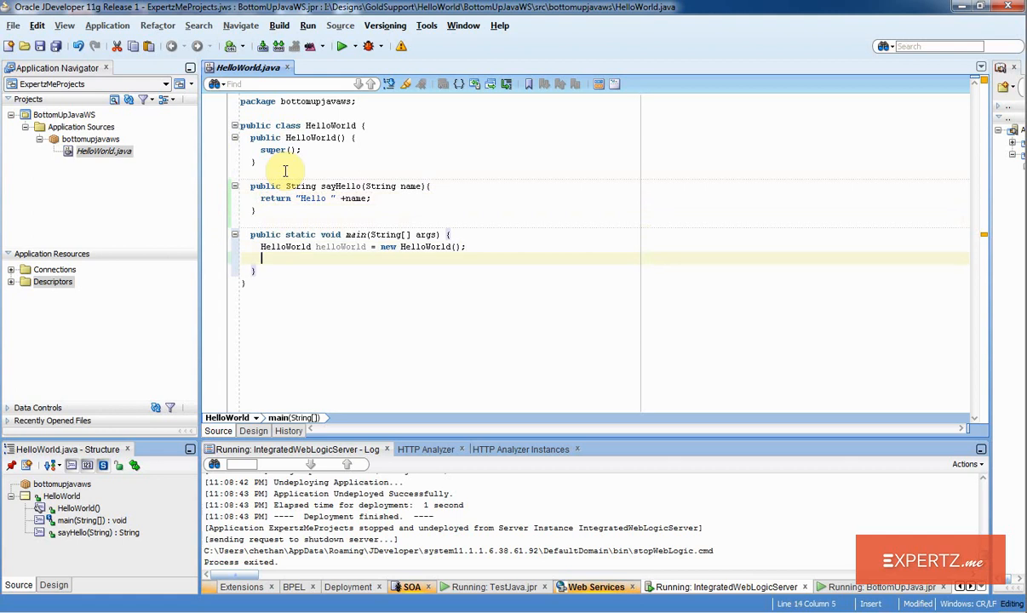
# Step: Add System.out.println("Greeting obtained is:" + helloWorld.sayHello("ExpertzMe")) to main and save all
pyautogui.write('System.out.println();')
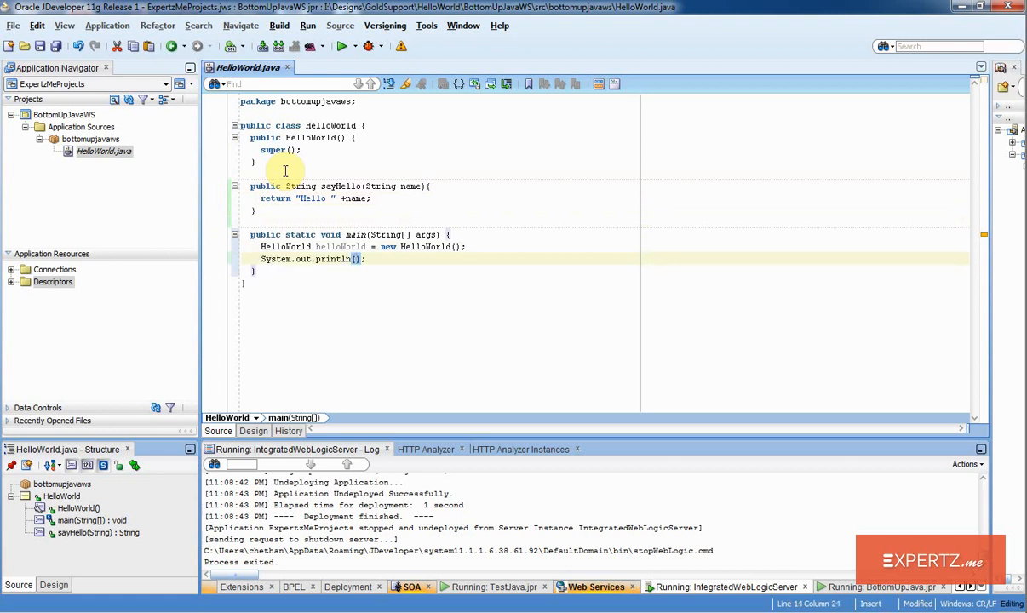
pyautogui.write('""')
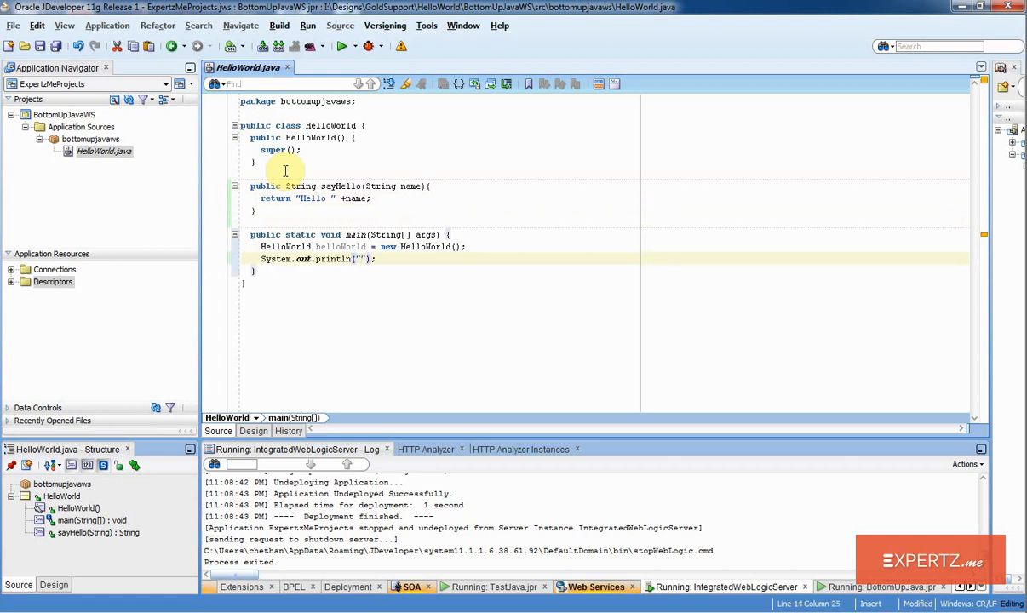
pyautogui.write('Greeting obtained is:')
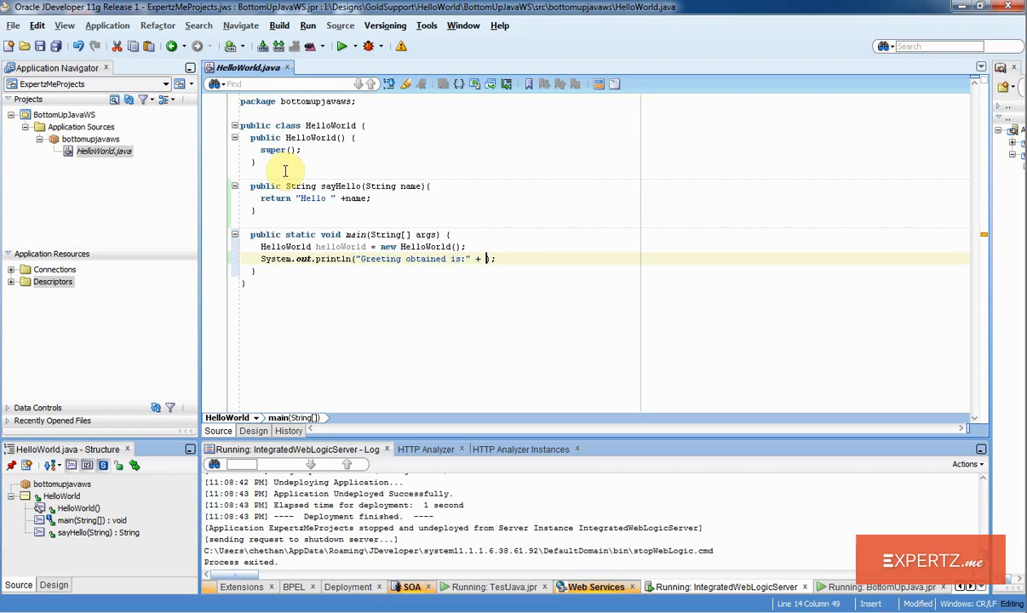
pyautogui.write('h')
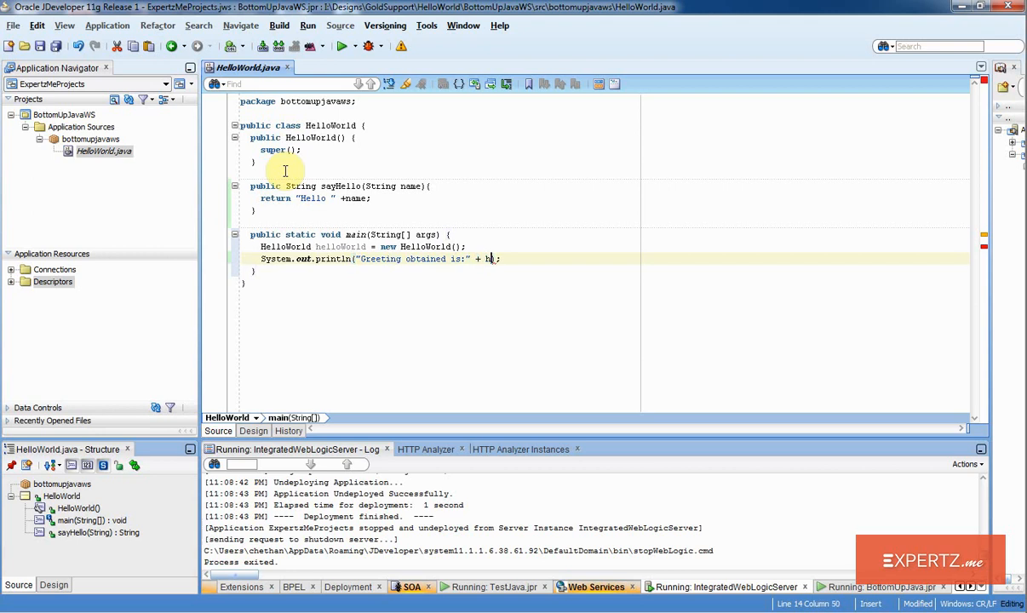
pyautogui.write('elloWorld.')
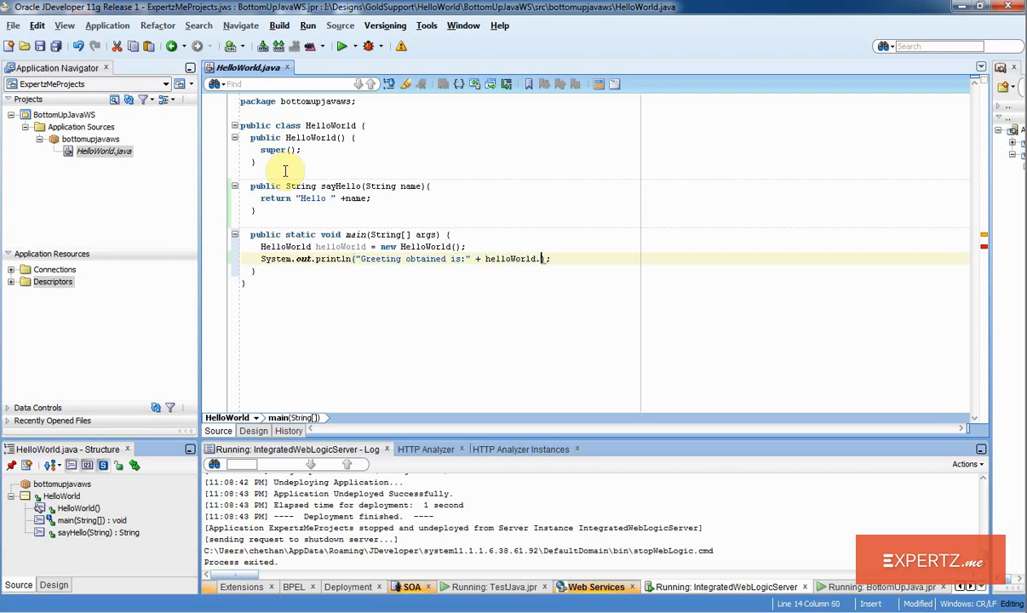
pyautogui.write('sayHello(name')
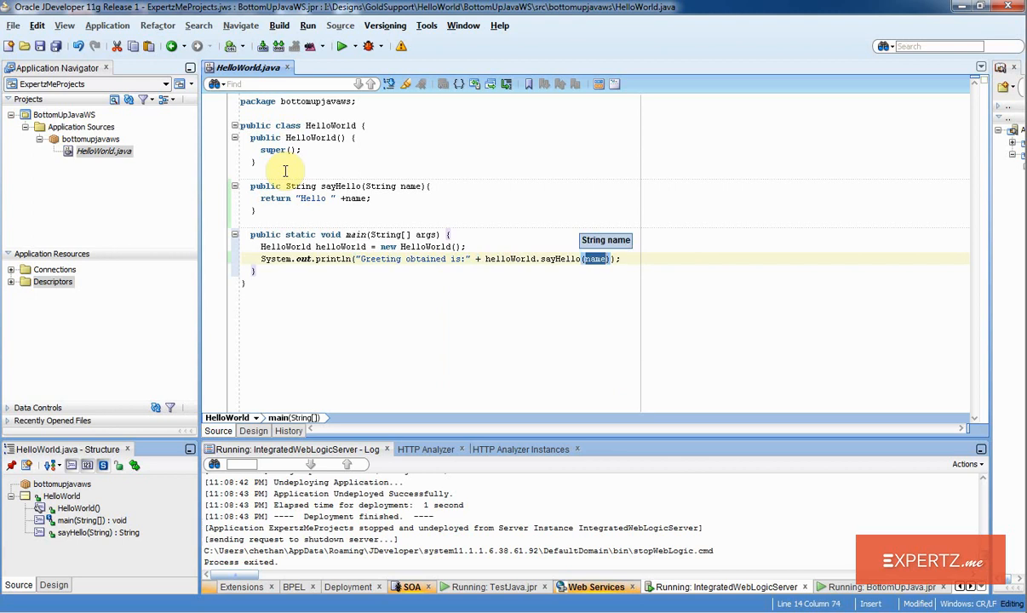
pyautogui.write('"ExpertzMe"')
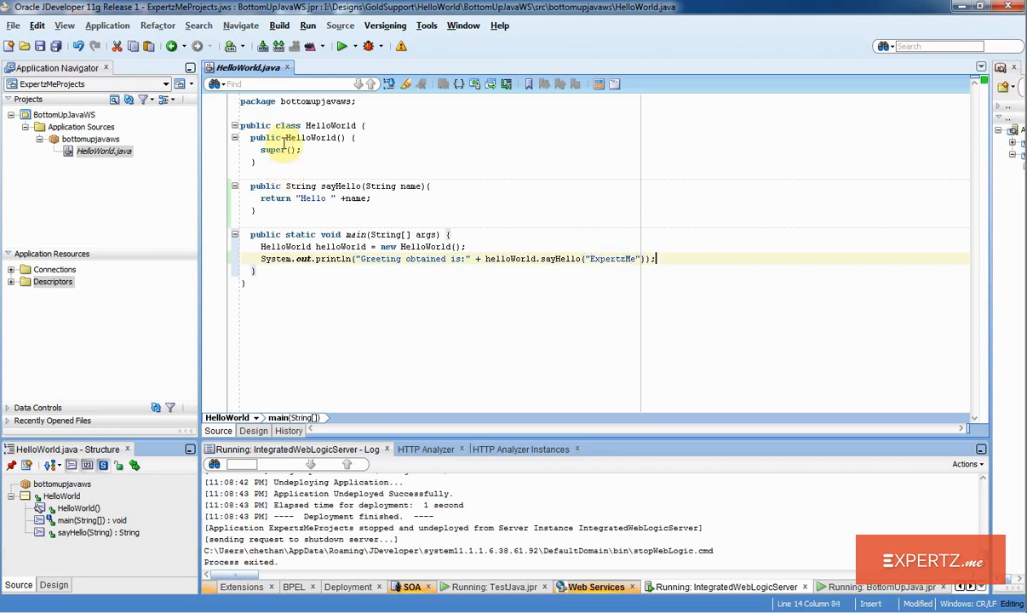
pyautogui.click(103, 151)
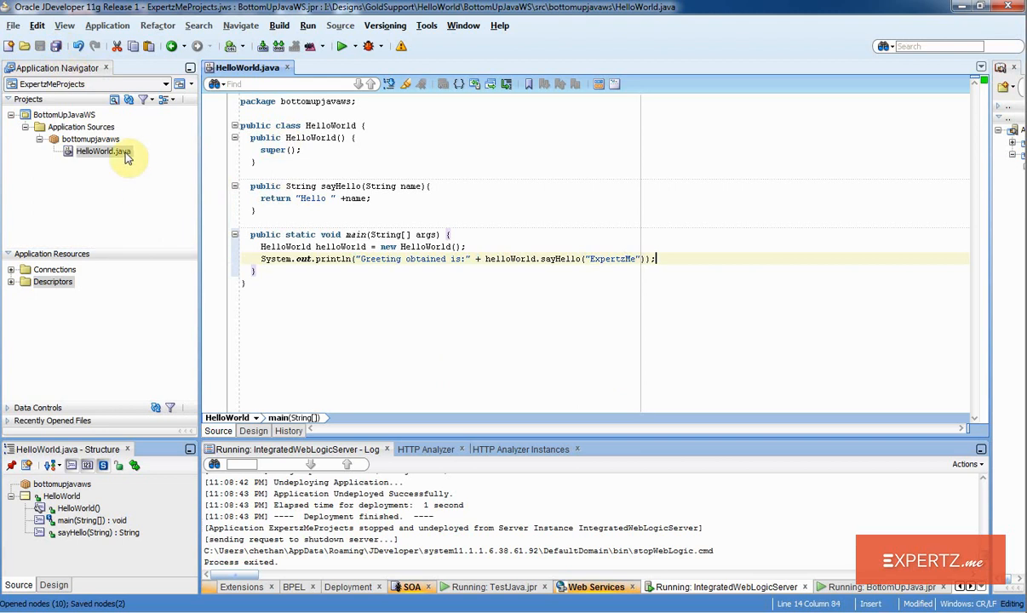
# Step: Run HelloWorld.java, logging "Greeting obtained is:Hello ExpertzMe" with exit code 0
pyautogui.rightClick(96, 151)
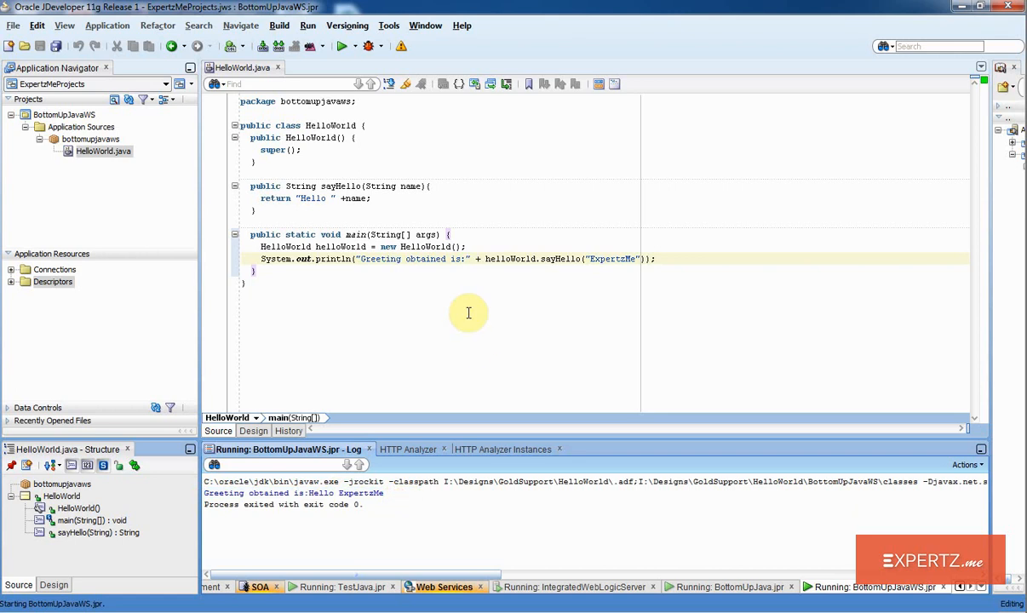
pyautogui.moveTo(433, 291)
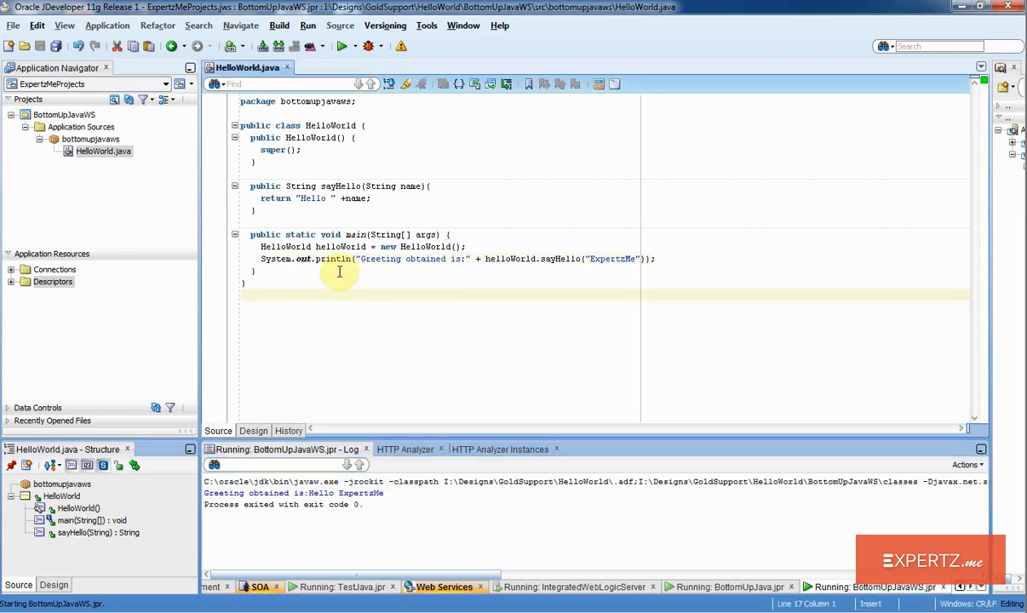
pyautogui.moveTo(286, 202)
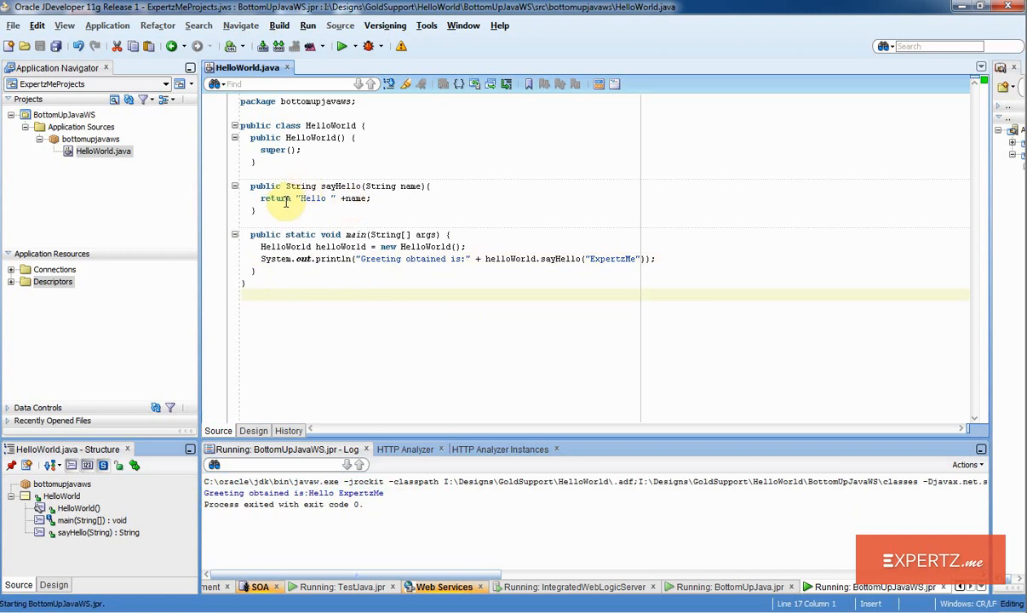
pyautogui.moveTo(136, 187)
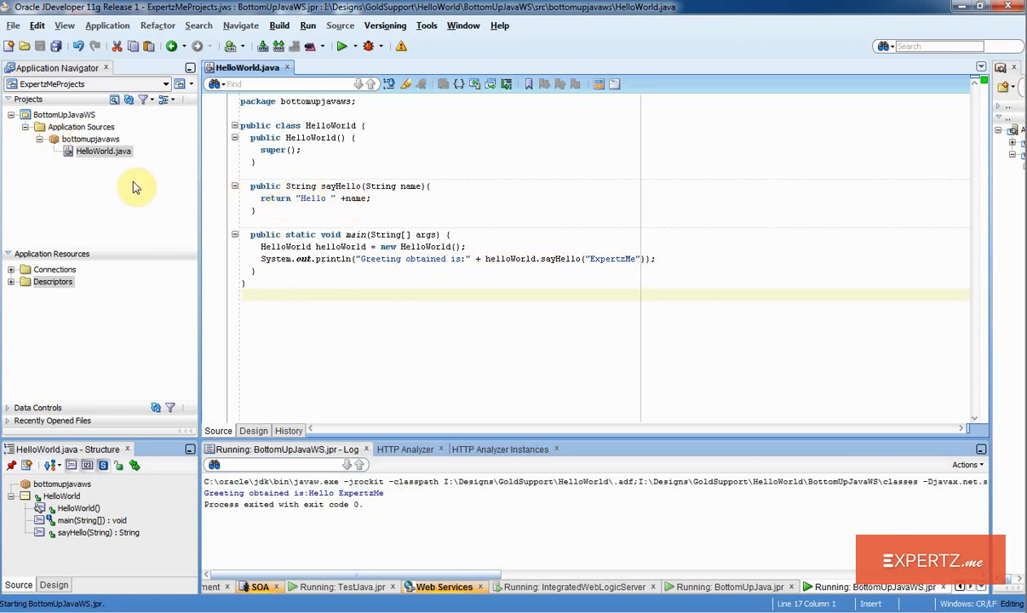
# Step: Start Create Web Service on HelloWorld.java using the Java EE 1.5 JAX-WS Annotations platform
pyautogui.rightClick(103, 150)
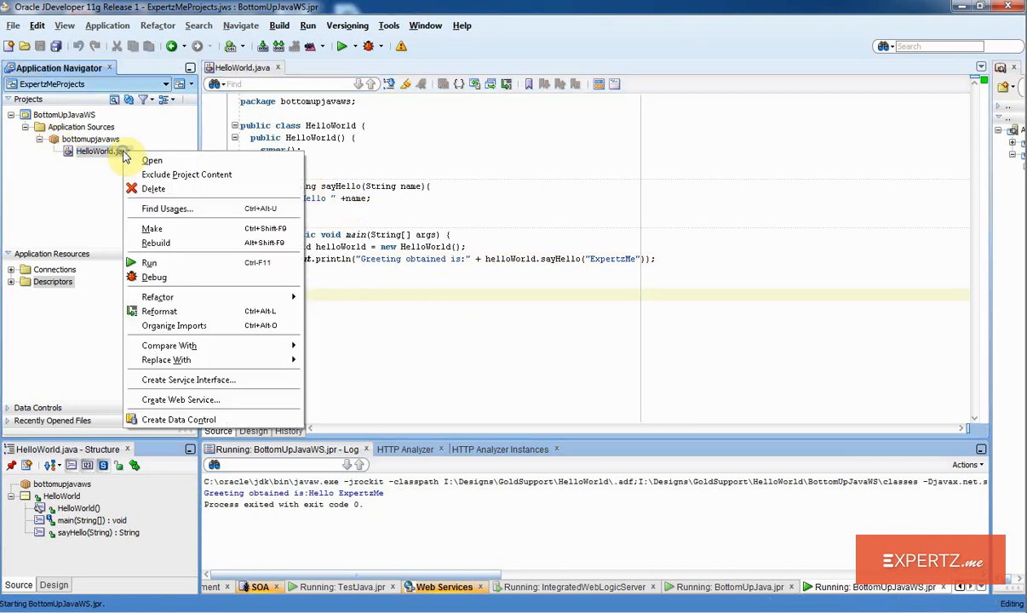
pyautogui.moveTo(166, 209)
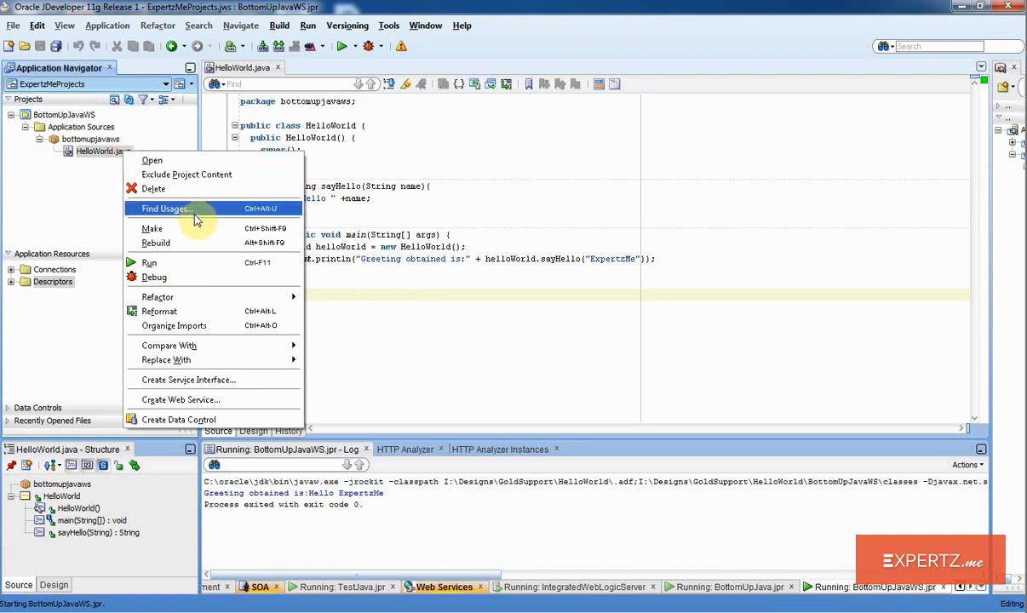
pyautogui.moveTo(228, 401)
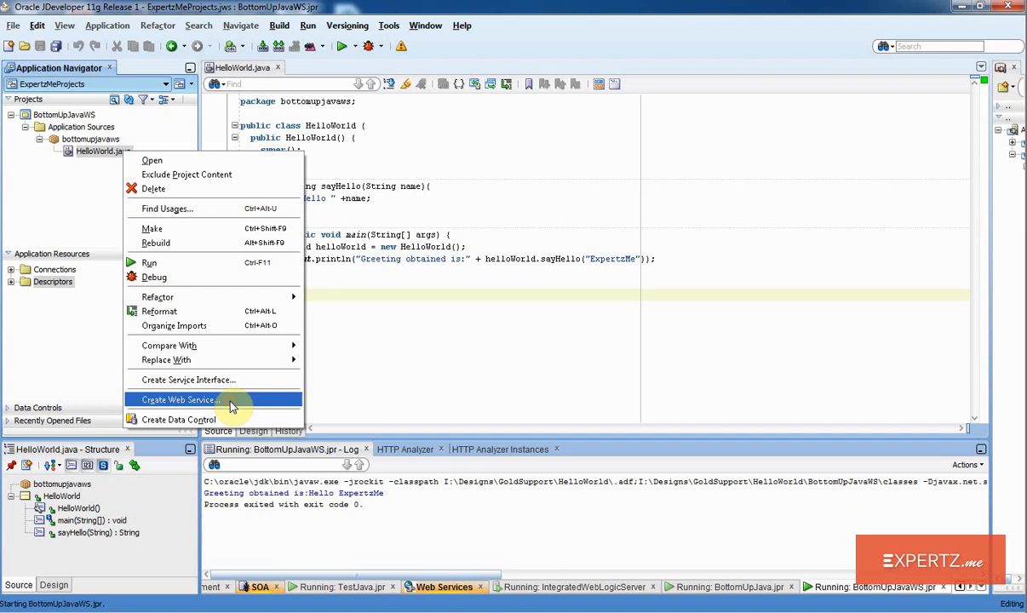
pyautogui.click(179, 400)
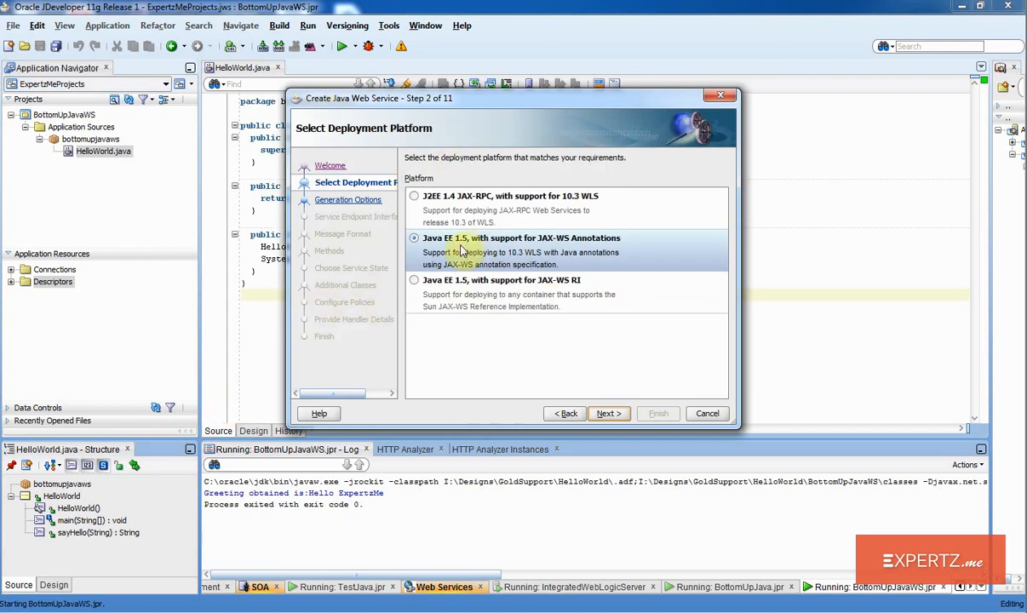
pyautogui.moveTo(520, 161)
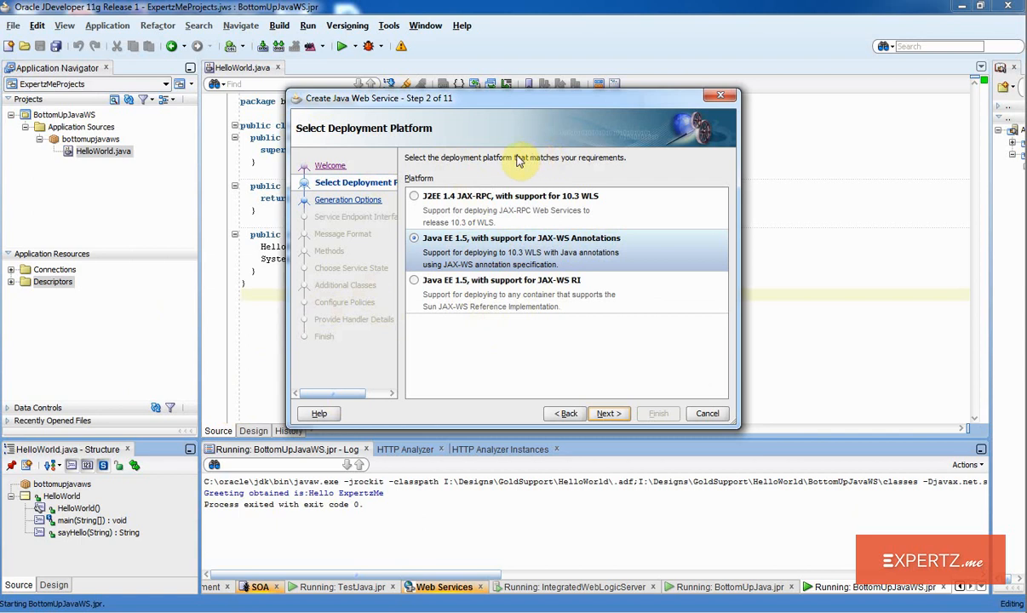
pyautogui.moveTo(439, 308)
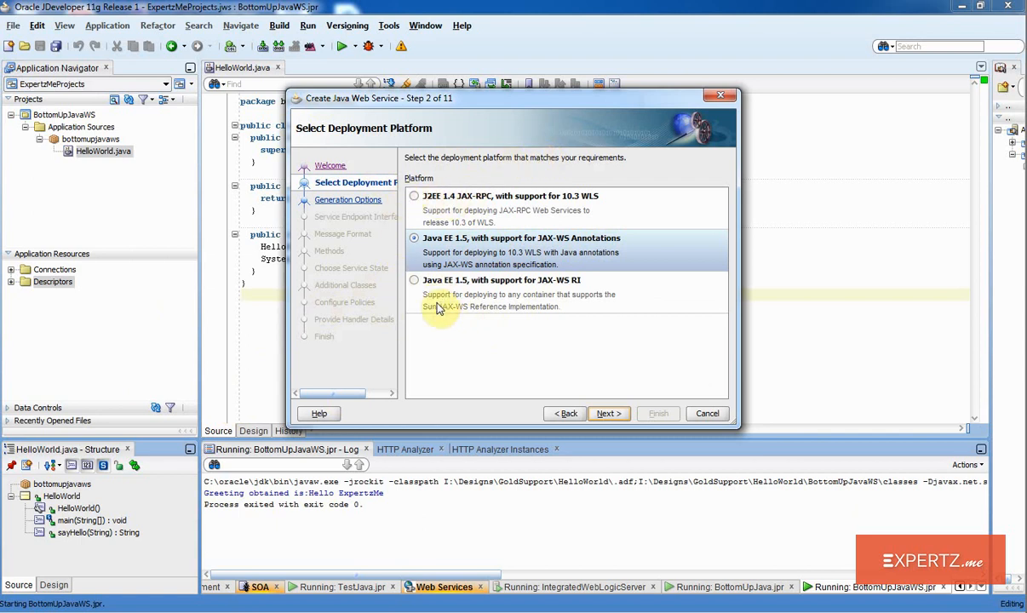
pyautogui.moveTo(358, 347)
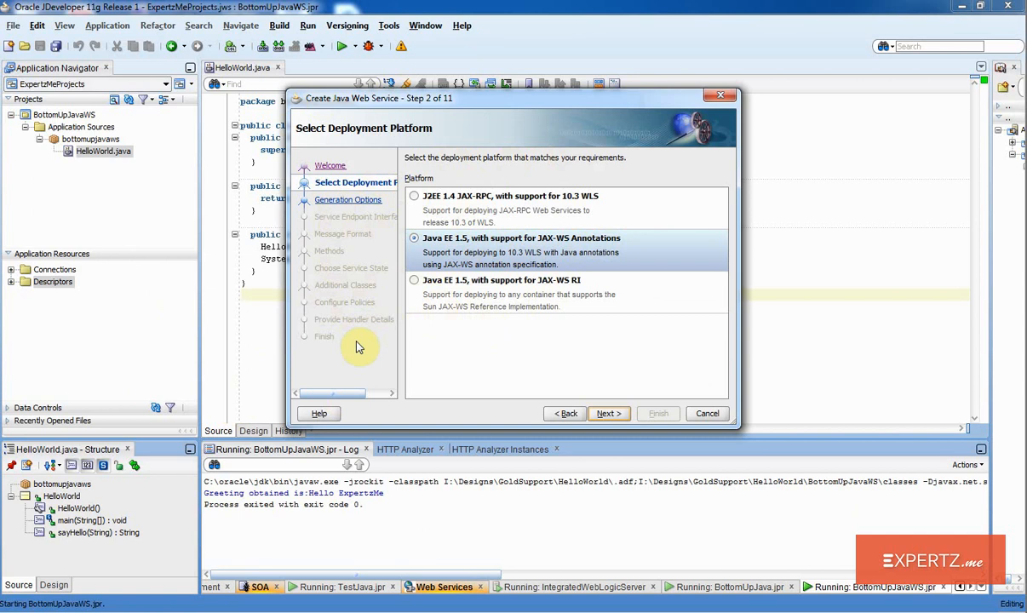
pyautogui.moveTo(553, 253)
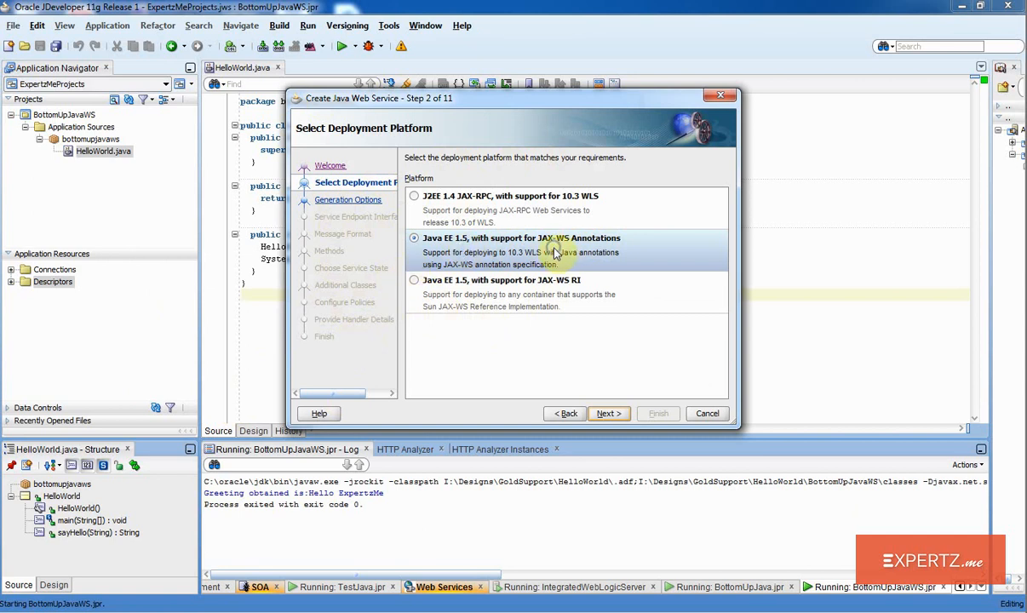
pyautogui.click(608, 413)
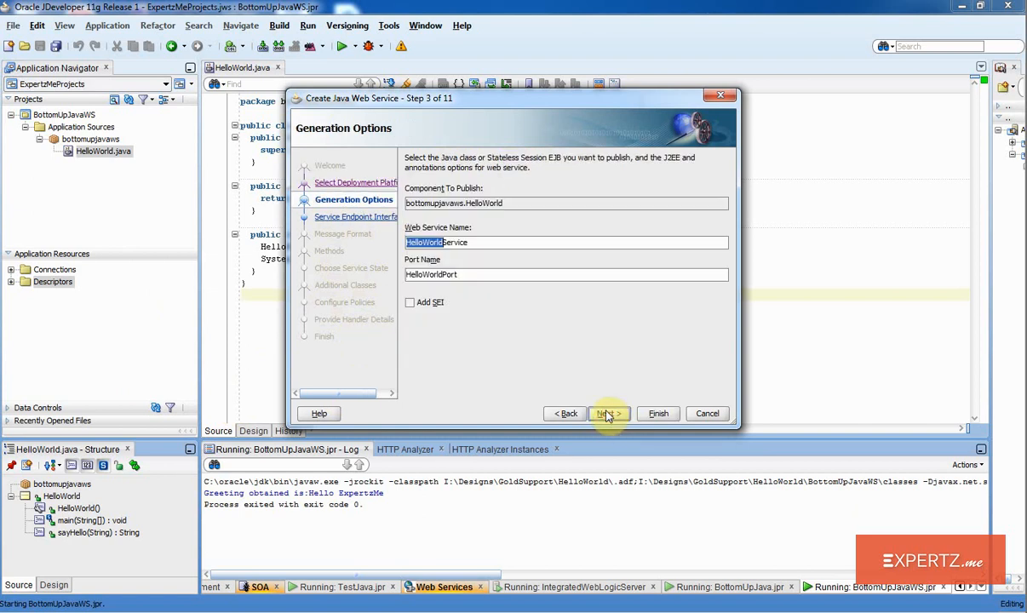
# Step: Keep default service names, SOAP 1.1, exposed sayHello, and No Policies through the wizard
pyautogui.click(608, 413)
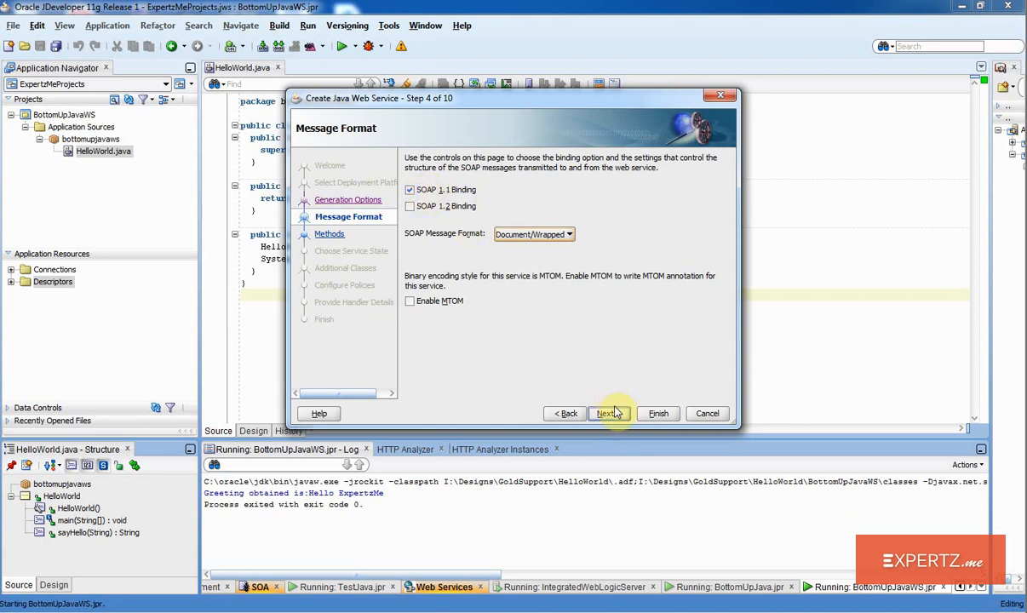
pyautogui.click(607, 413)
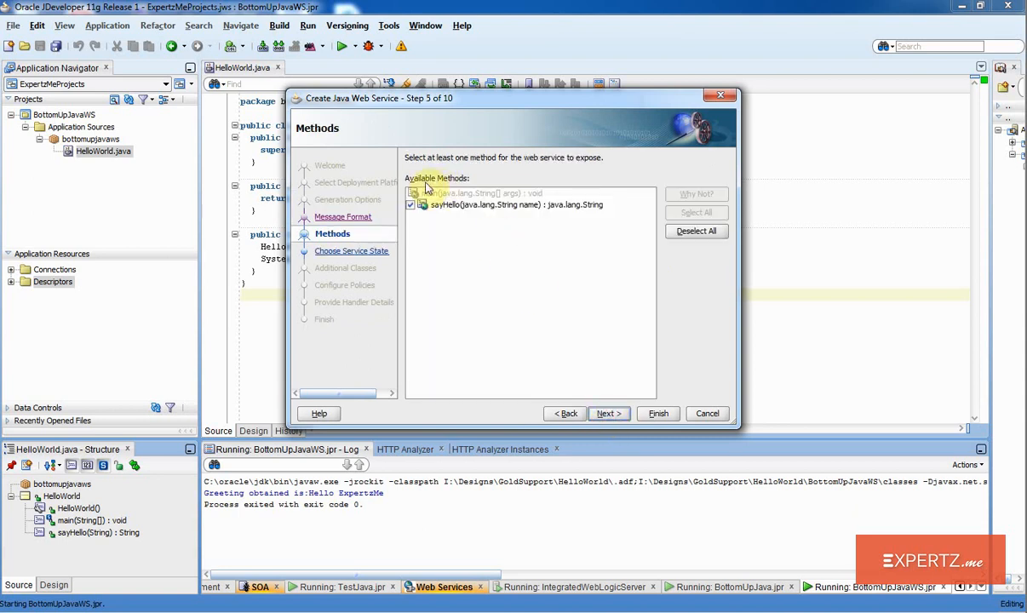
pyautogui.click(410, 205)
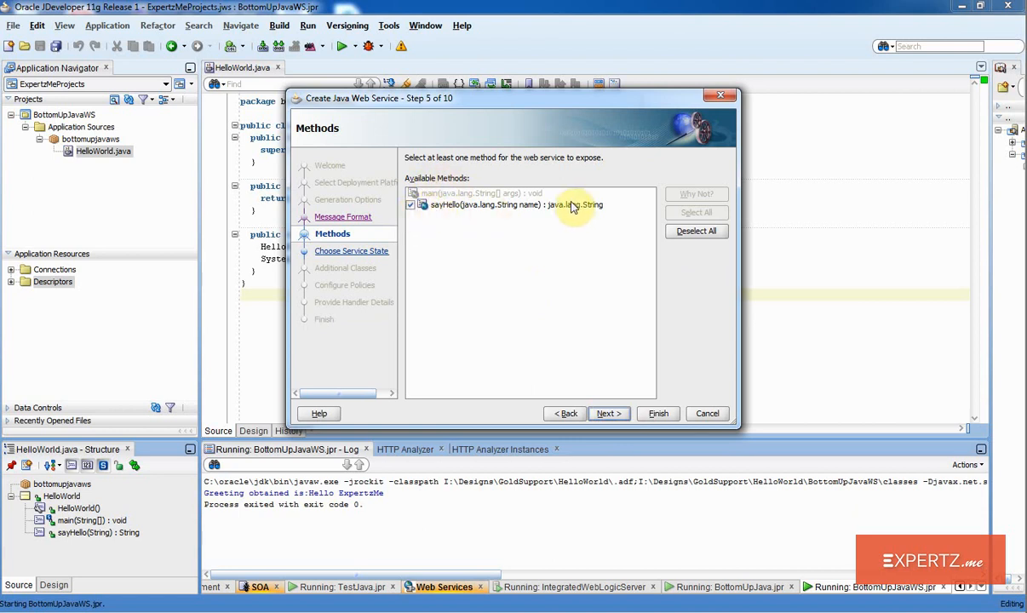
pyautogui.moveTo(571, 210)
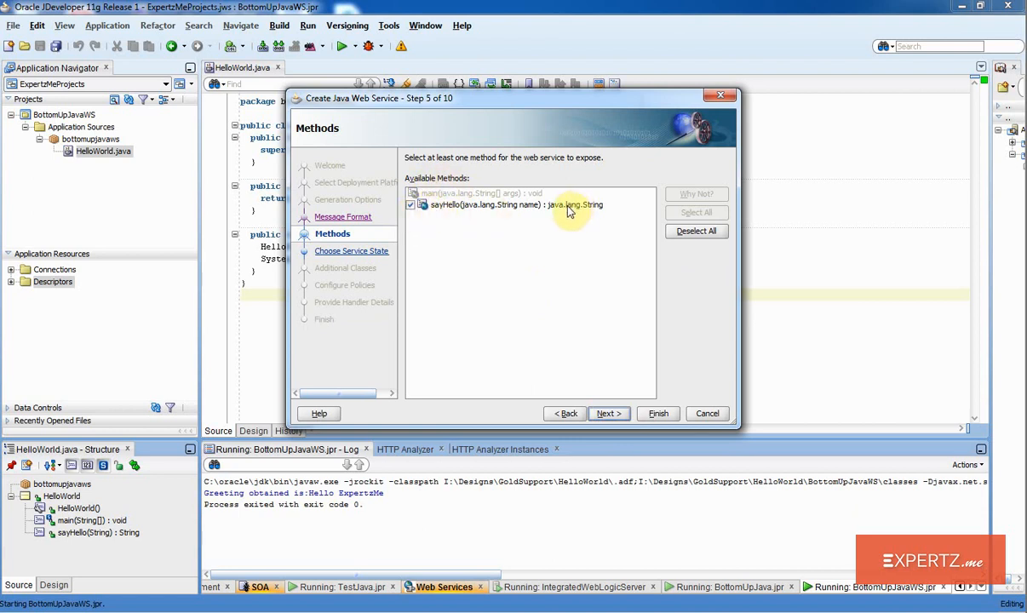
pyautogui.moveTo(628, 377)
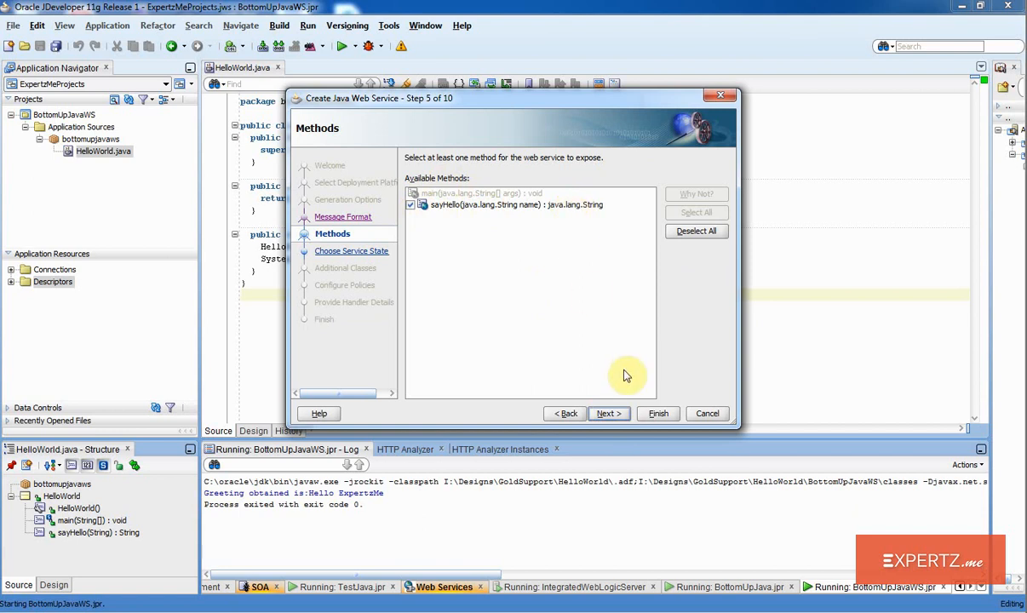
pyautogui.click(608, 413)
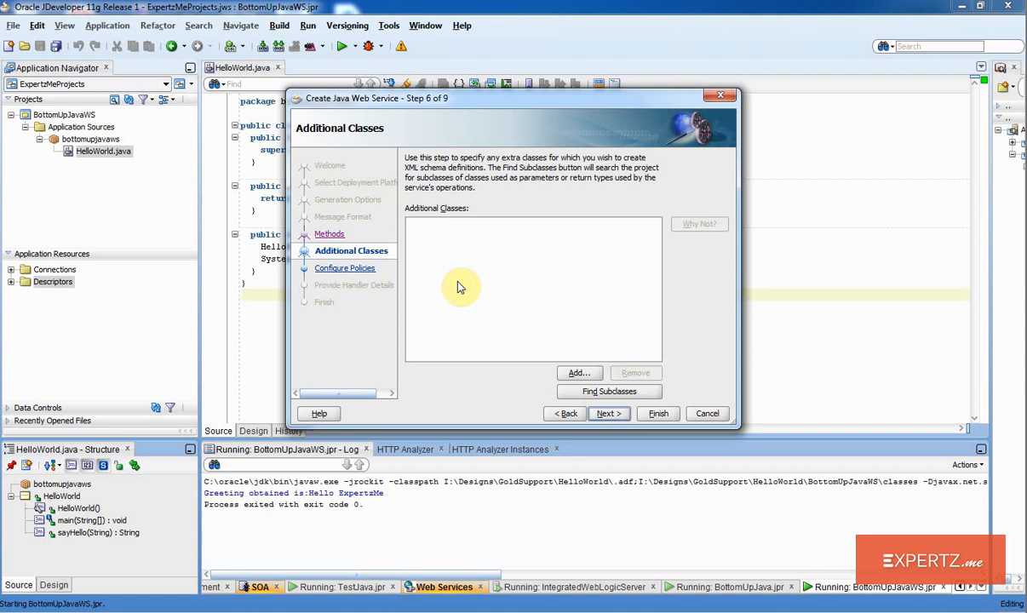
pyautogui.moveTo(475, 264)
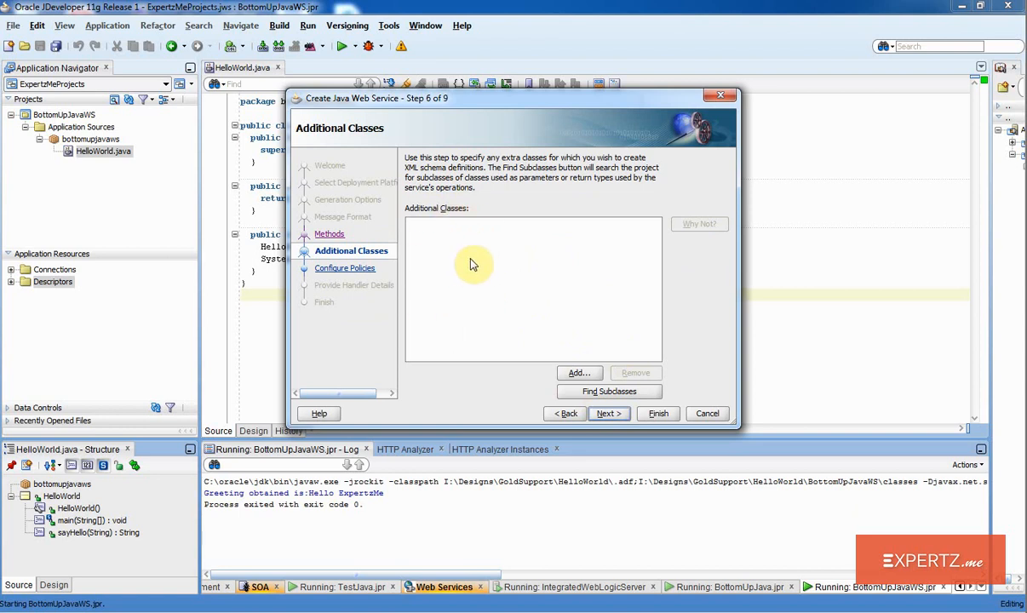
pyautogui.click(608, 413)
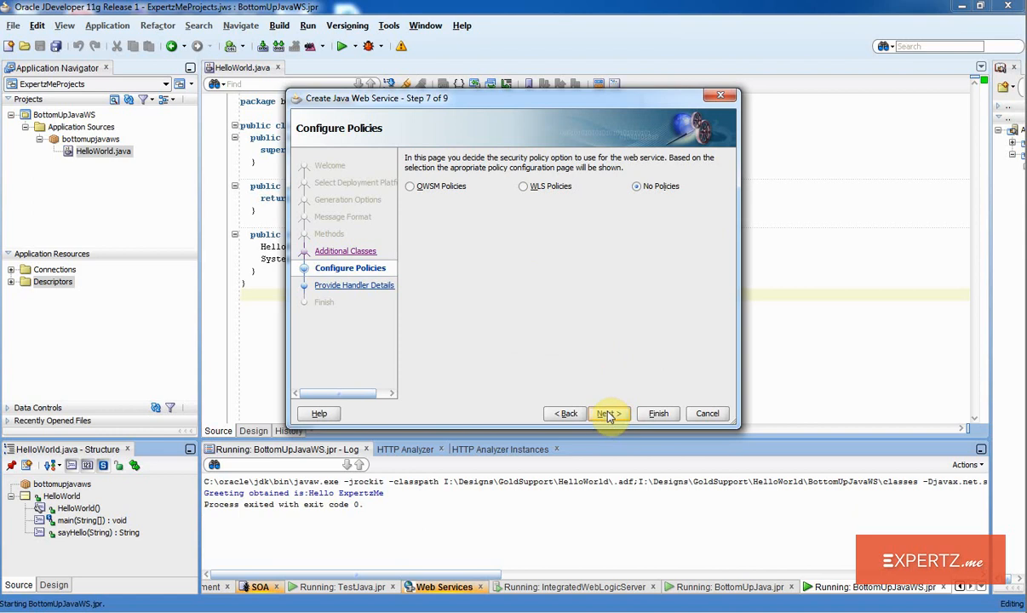
pyautogui.click(607, 412)
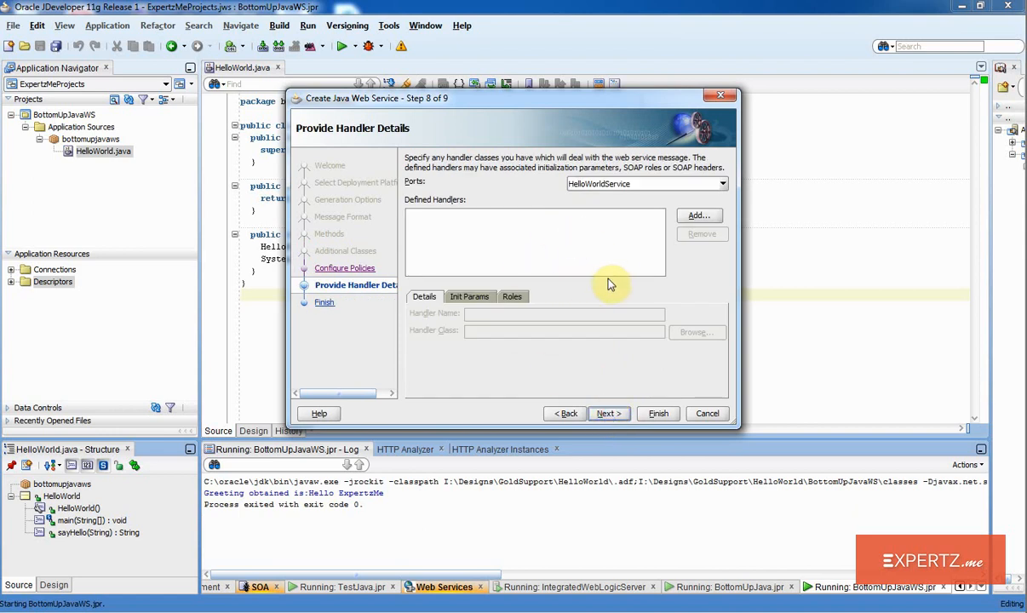
pyautogui.moveTo(610, 298)
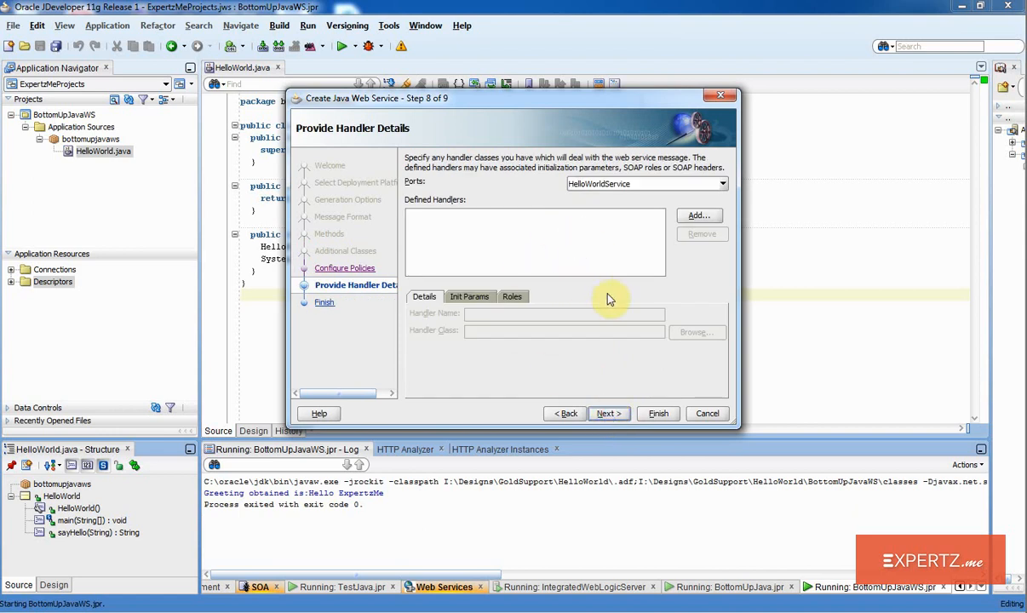
pyautogui.click(608, 413)
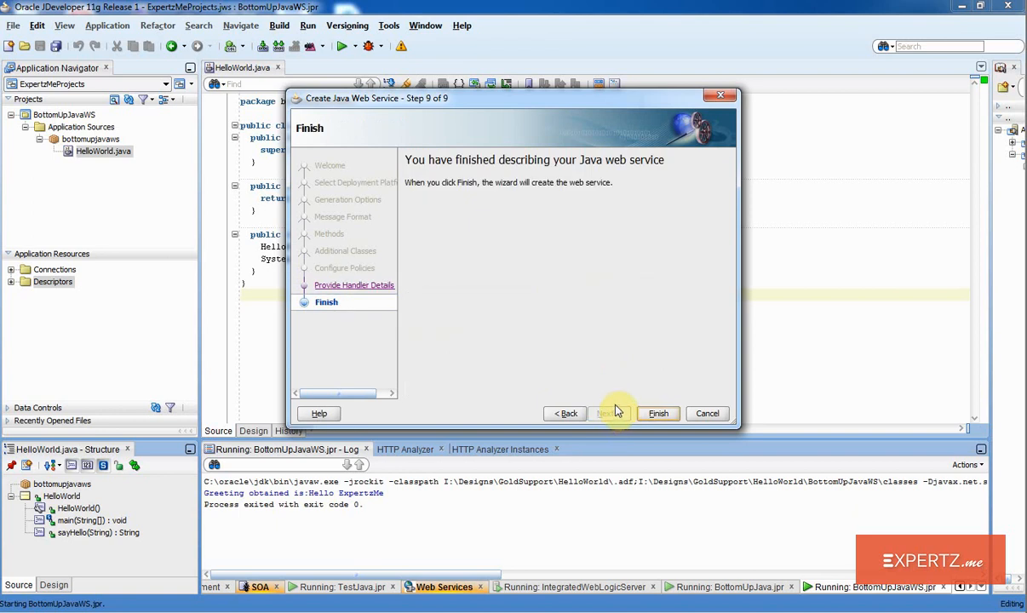
pyautogui.click(658, 413)
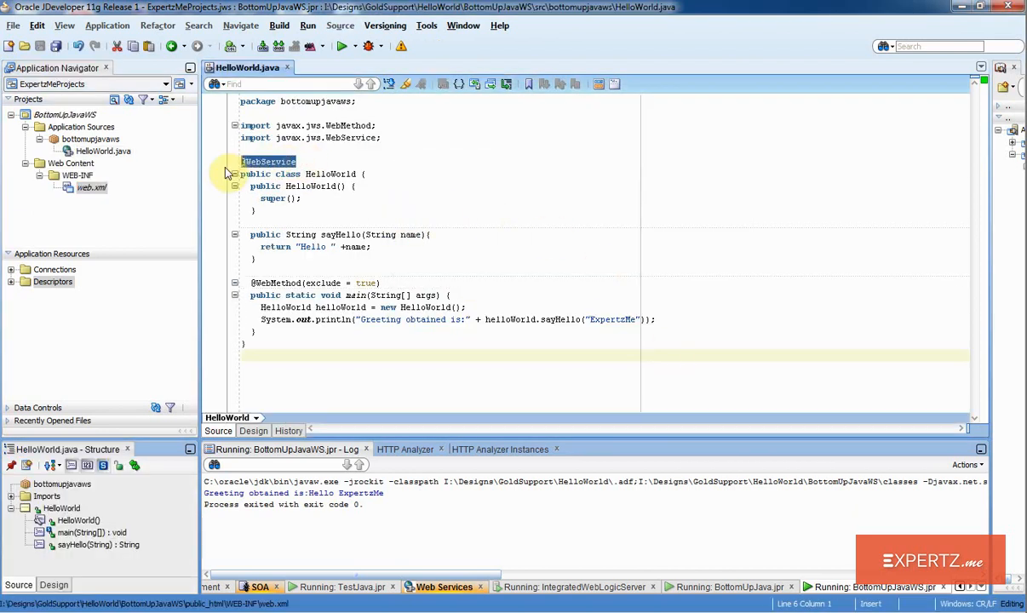
pyautogui.click(264, 161)
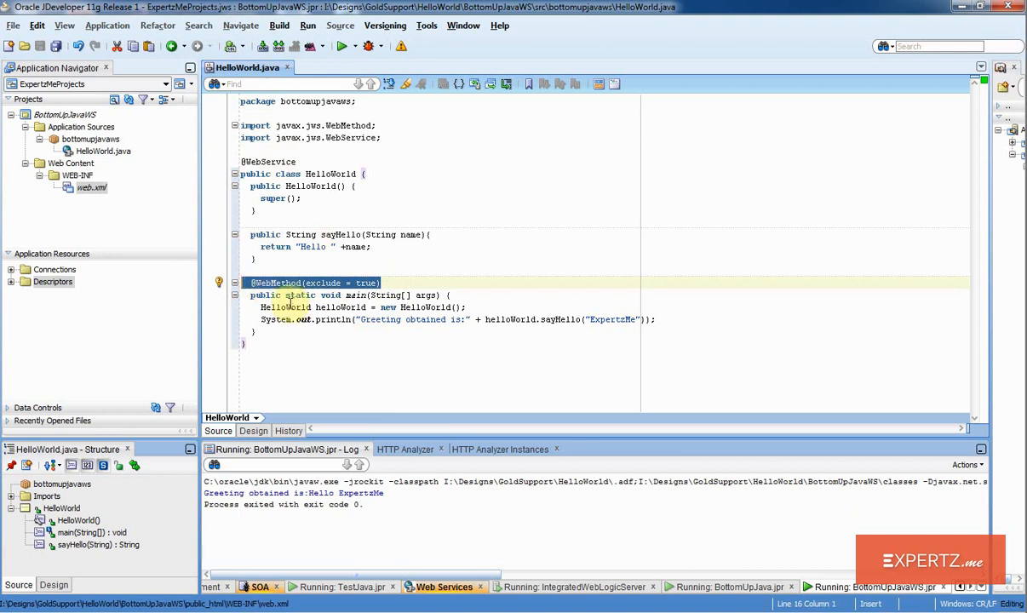
pyautogui.click(57, 46)
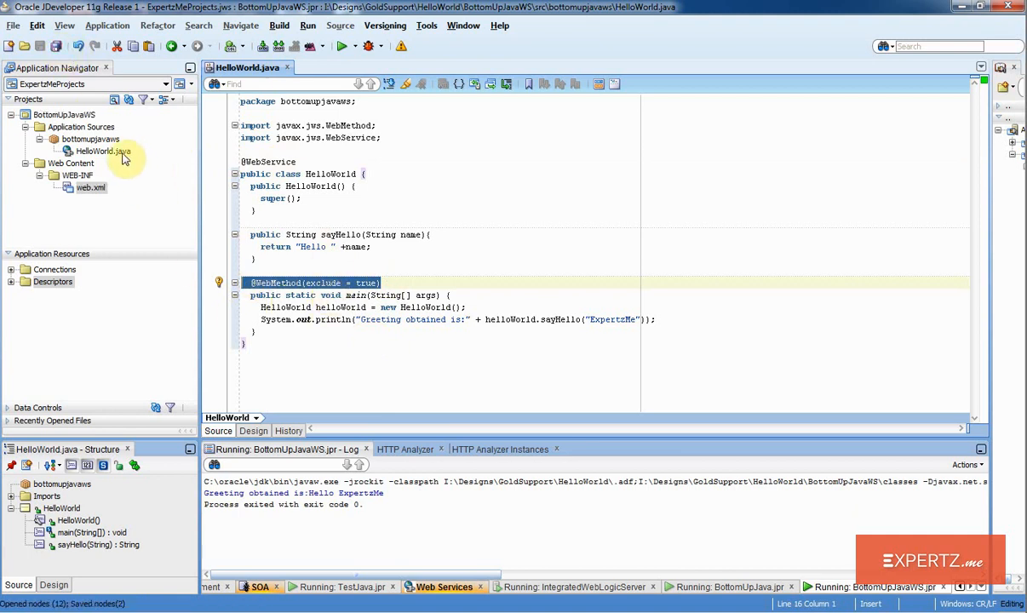
pyautogui.moveTo(103, 150)
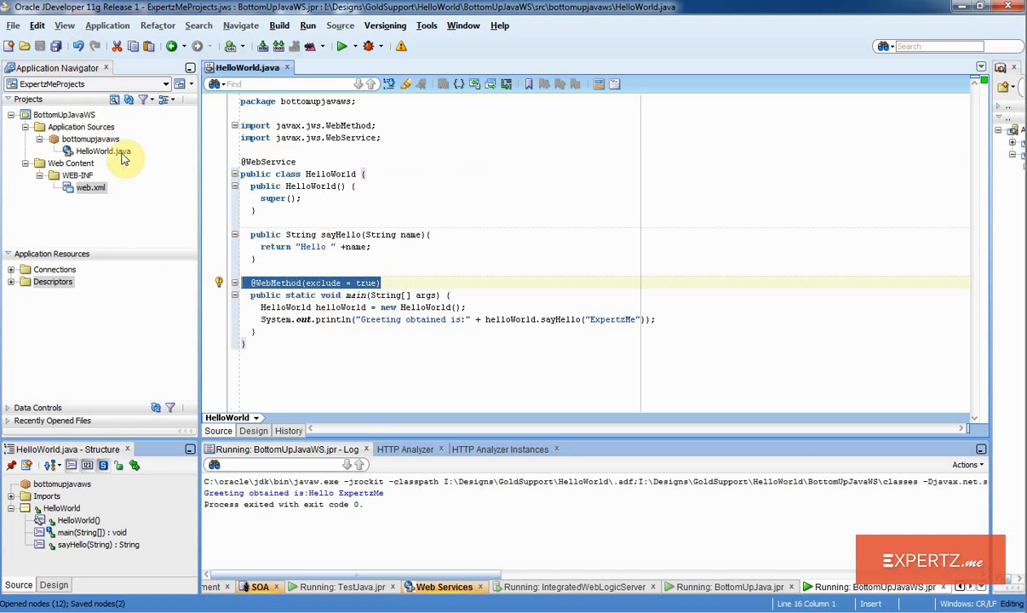
pyautogui.click(104, 151)
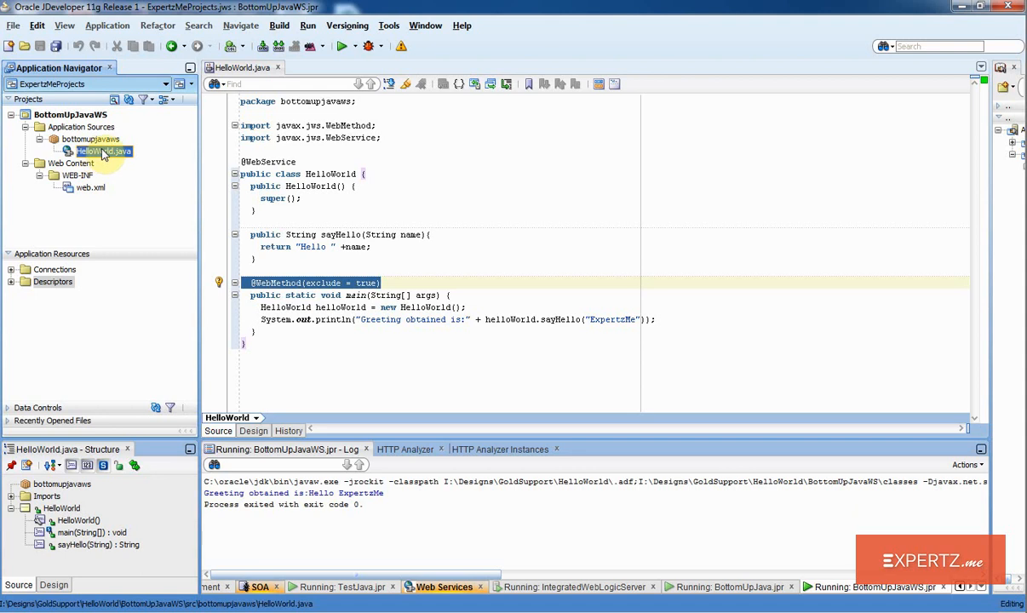
# Step: Run HelloWorld.java 'in WLS(JSR-181)' to deploy it on Integrated WebLogic Server
pyautogui.rightClick(104, 151)
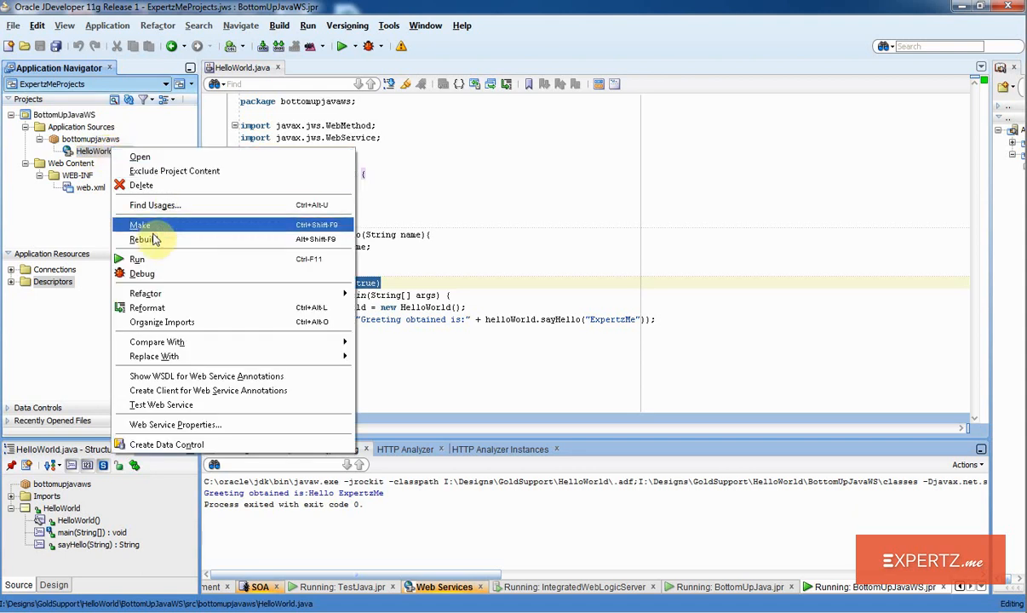
pyautogui.click(139, 224)
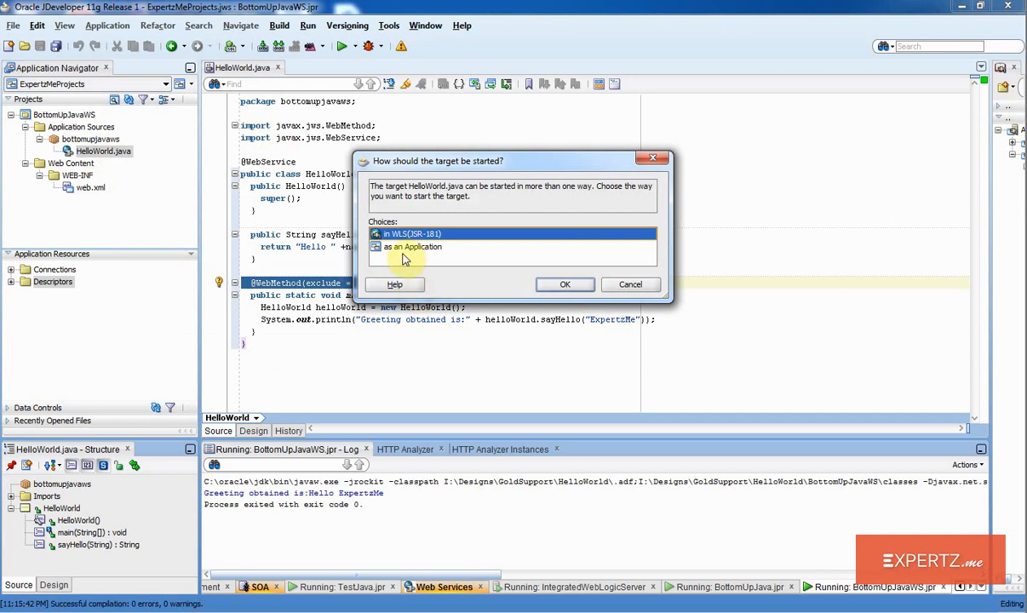
pyautogui.moveTo(426, 251)
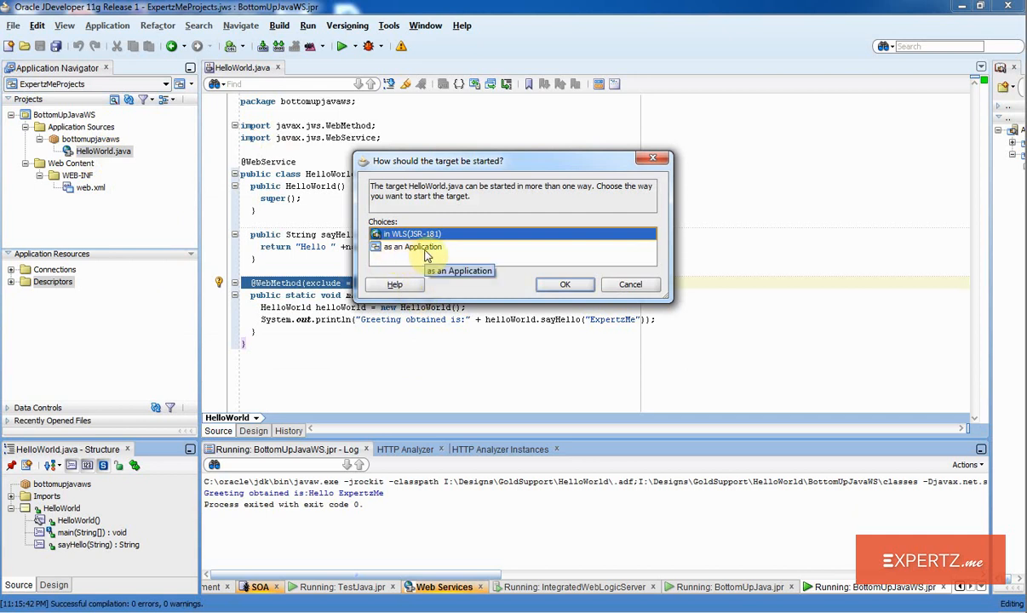
pyautogui.moveTo(313, 341)
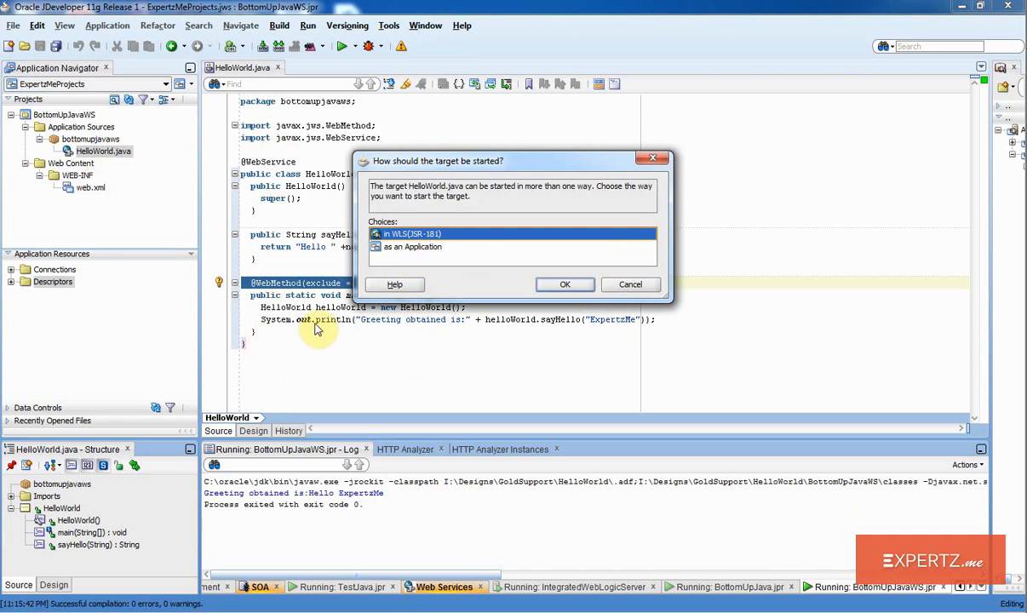
pyautogui.moveTo(396, 243)
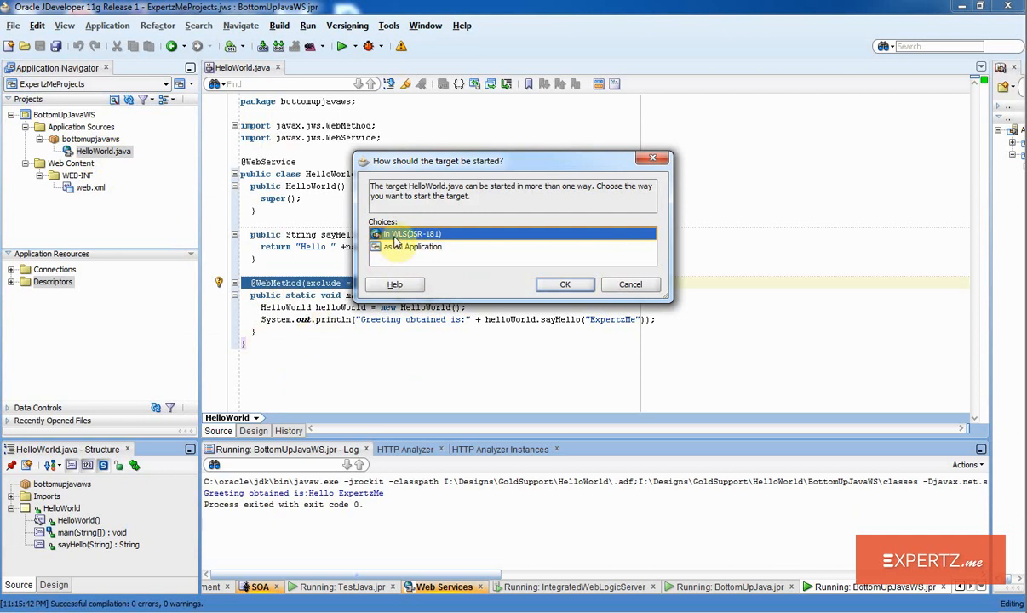
pyautogui.moveTo(405, 234)
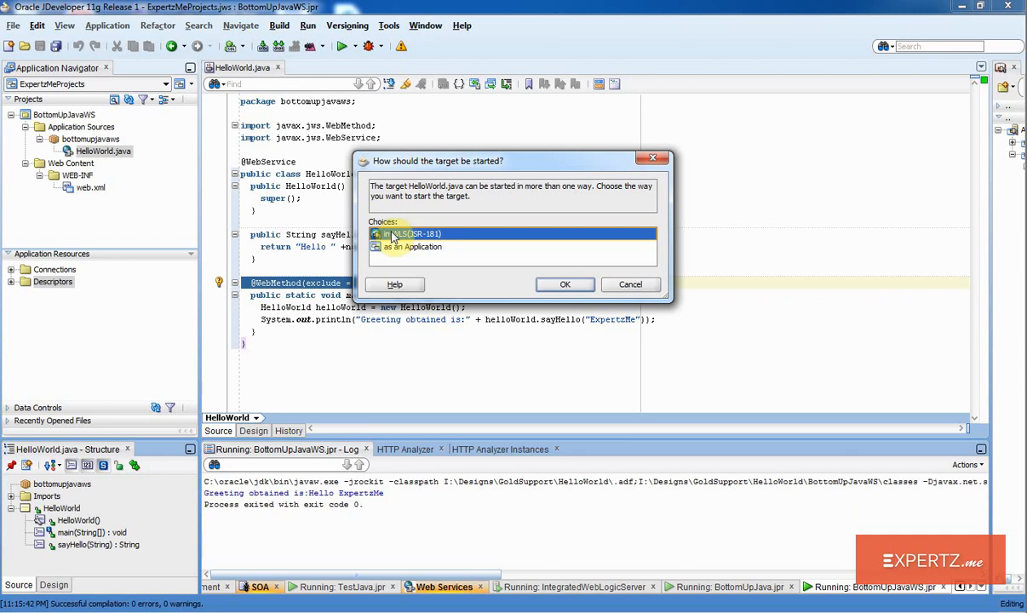
pyautogui.moveTo(421, 239)
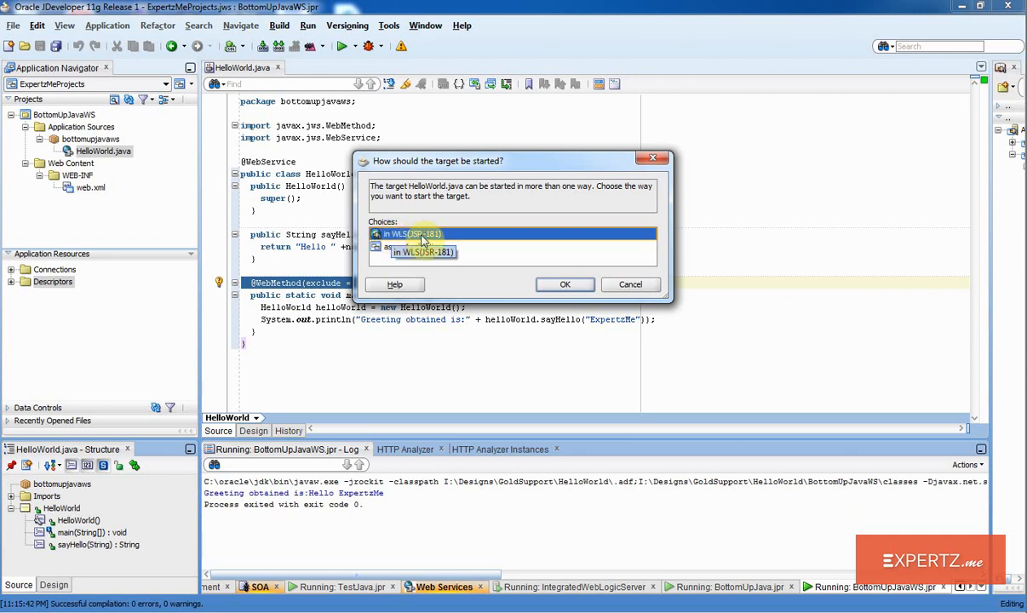
pyautogui.click(564, 283)
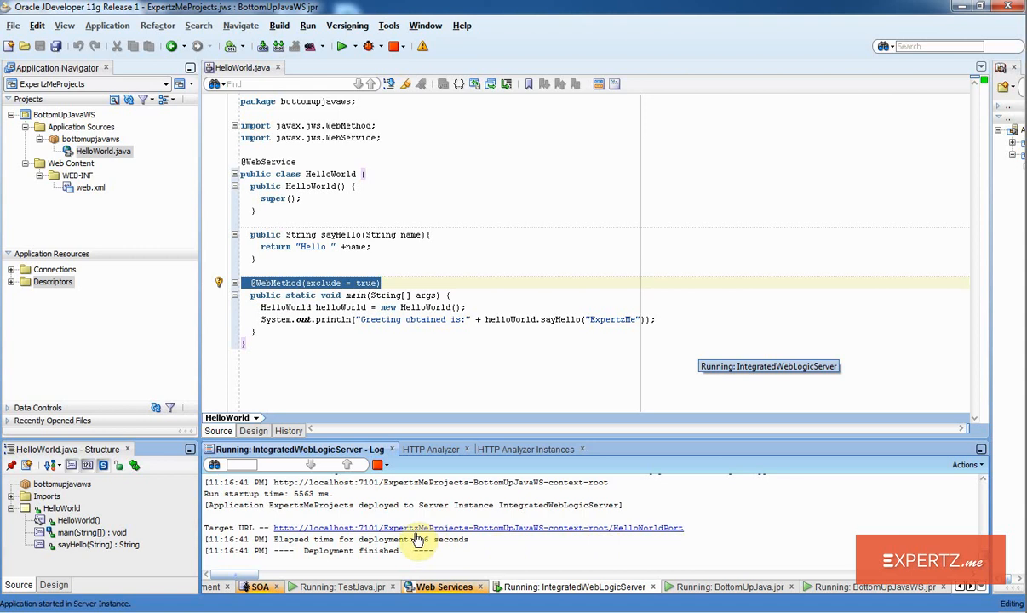
pyautogui.moveTo(340, 528)
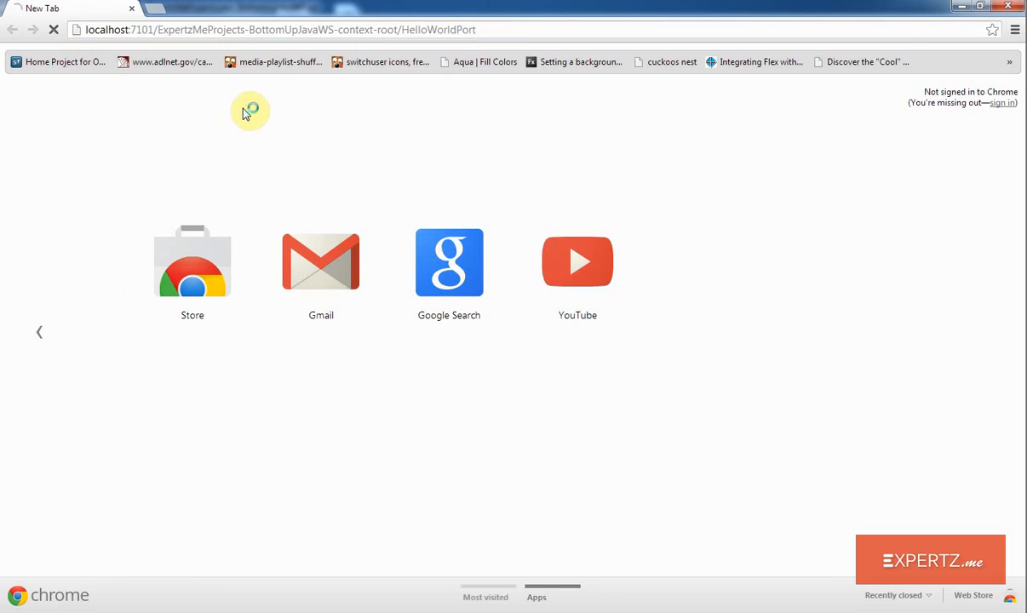
pyautogui.moveTo(168, 151)
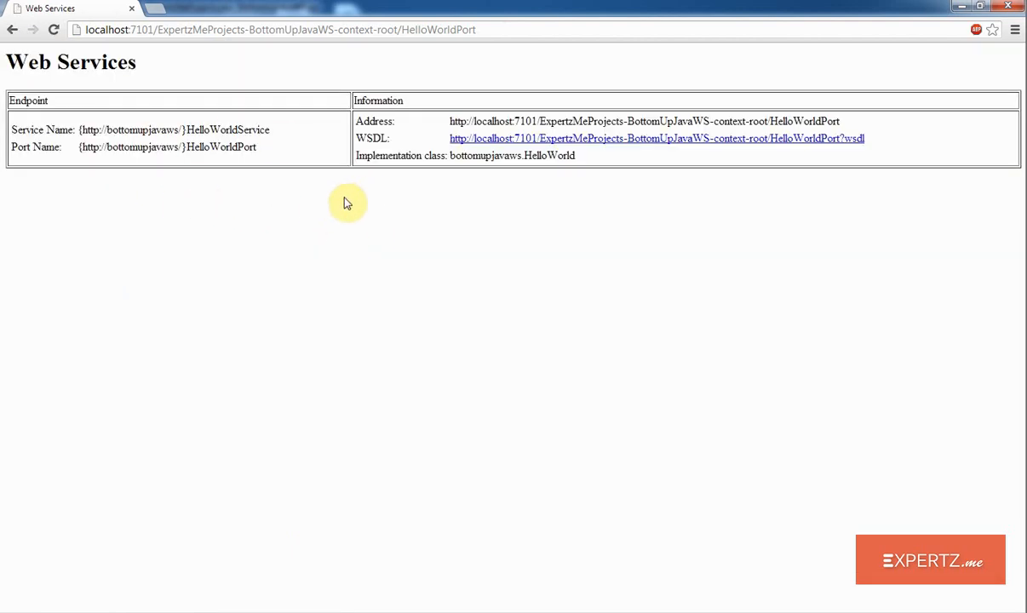
pyautogui.moveTo(409, 149)
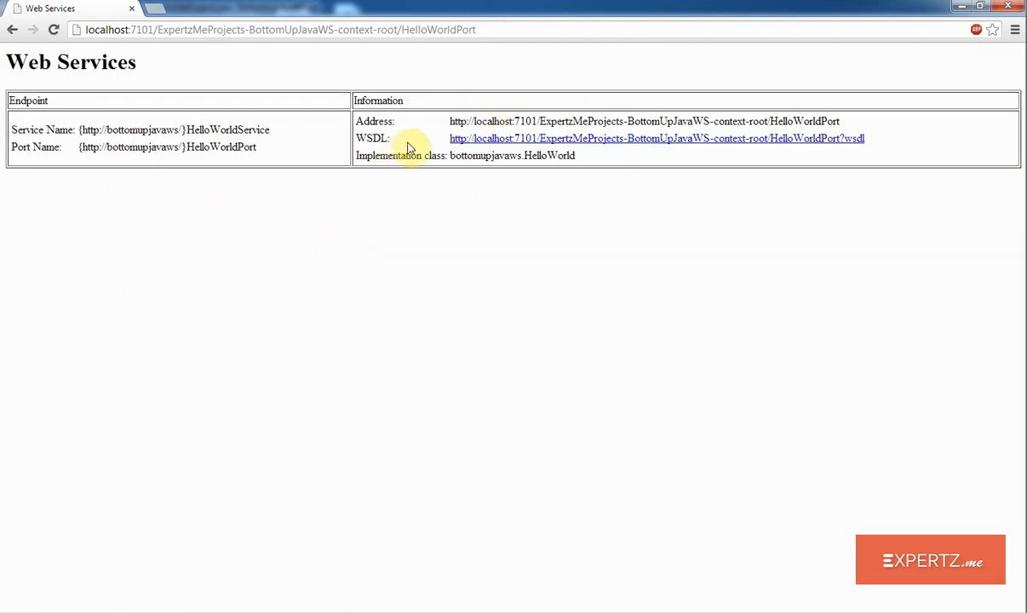
pyautogui.moveTo(840, 145)
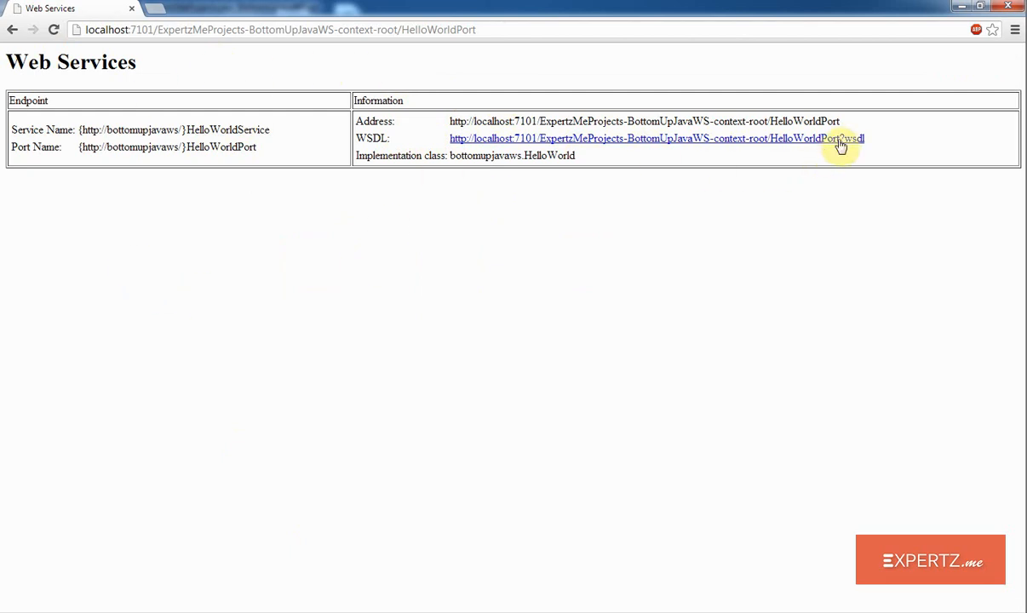
pyautogui.moveTo(828, 142)
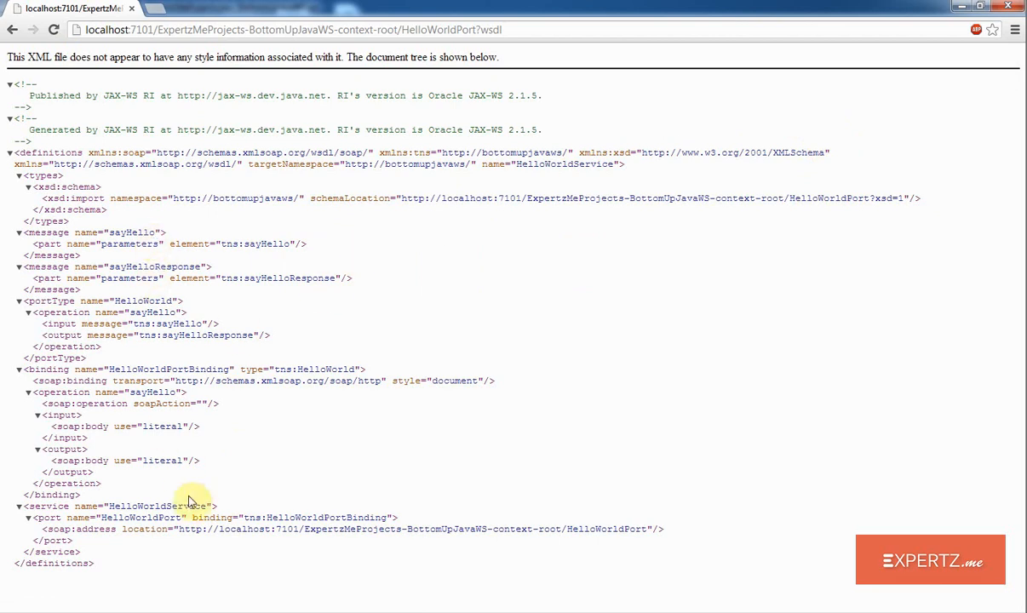
pyautogui.moveTo(206, 495)
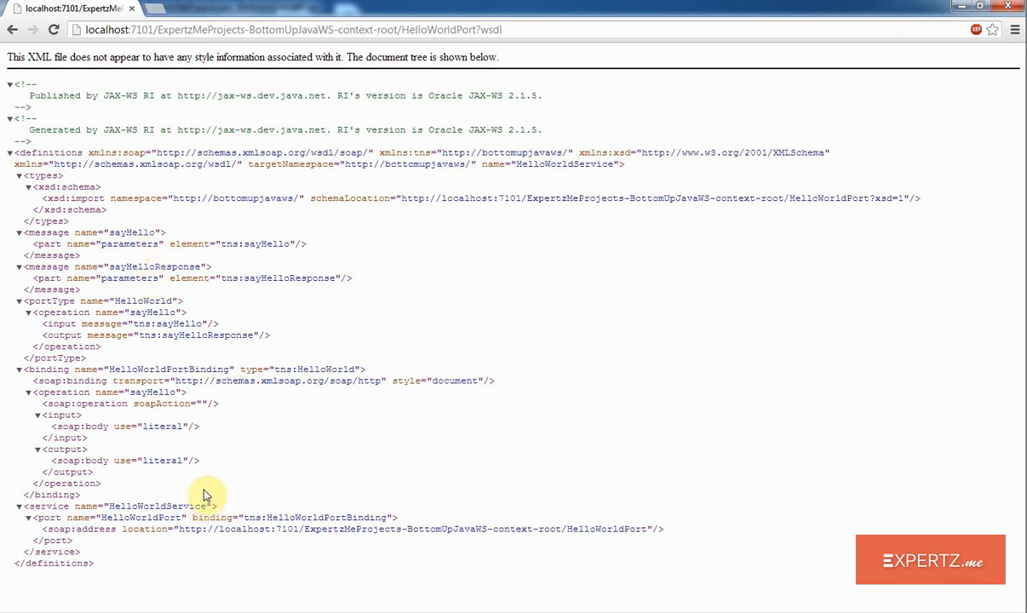
pyautogui.moveTo(246, 331)
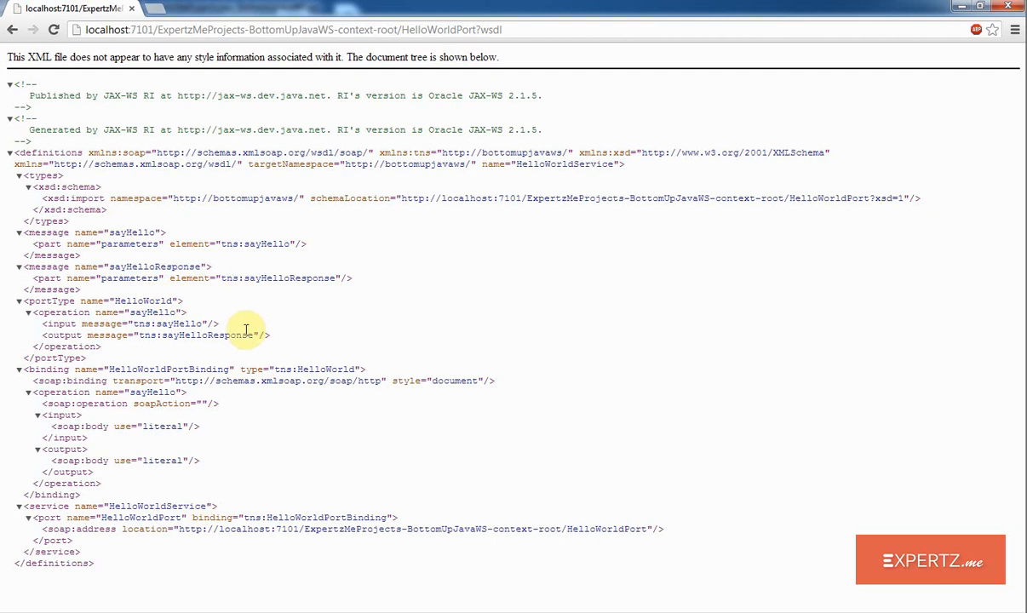
pyautogui.moveTo(315, 213)
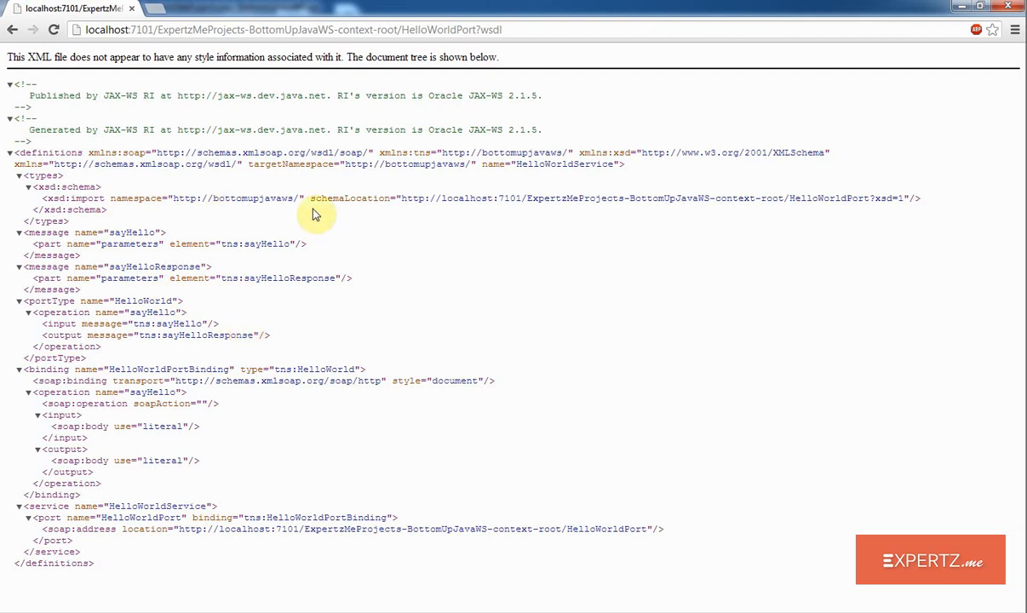
pyautogui.moveTo(336, 303)
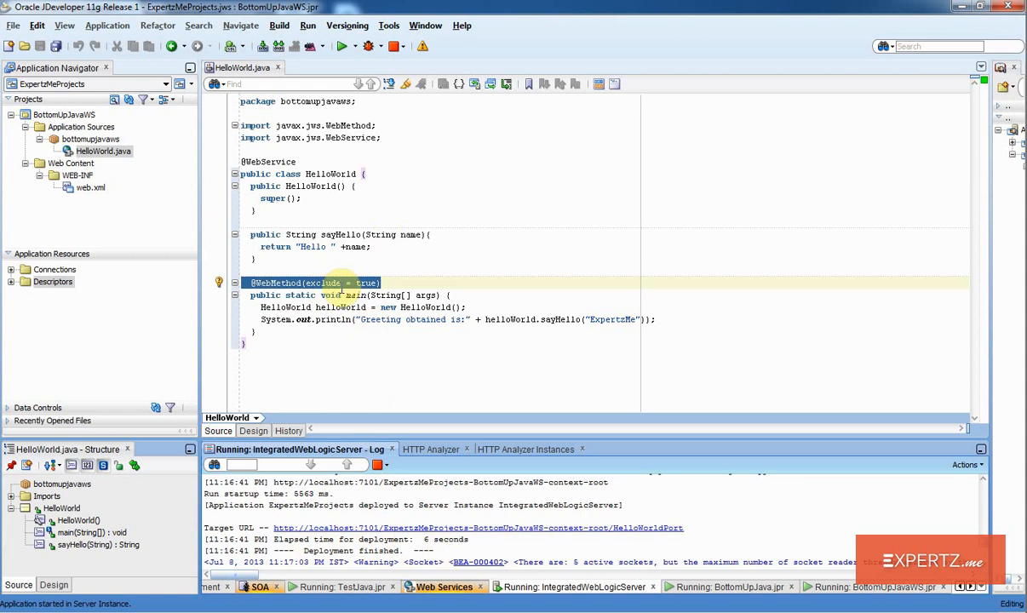
pyautogui.moveTo(532, 503)
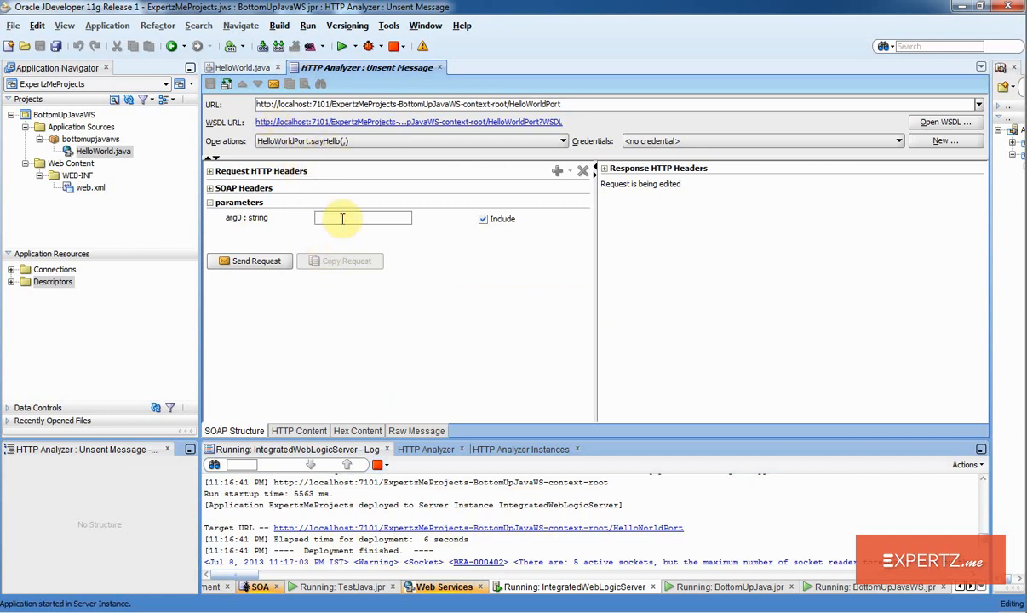
# Step: Send sayHello with arg0 ExpertzMe, getting 200 OK with "Hello ExpertzMe"
pyautogui.write('ExpertzMe')
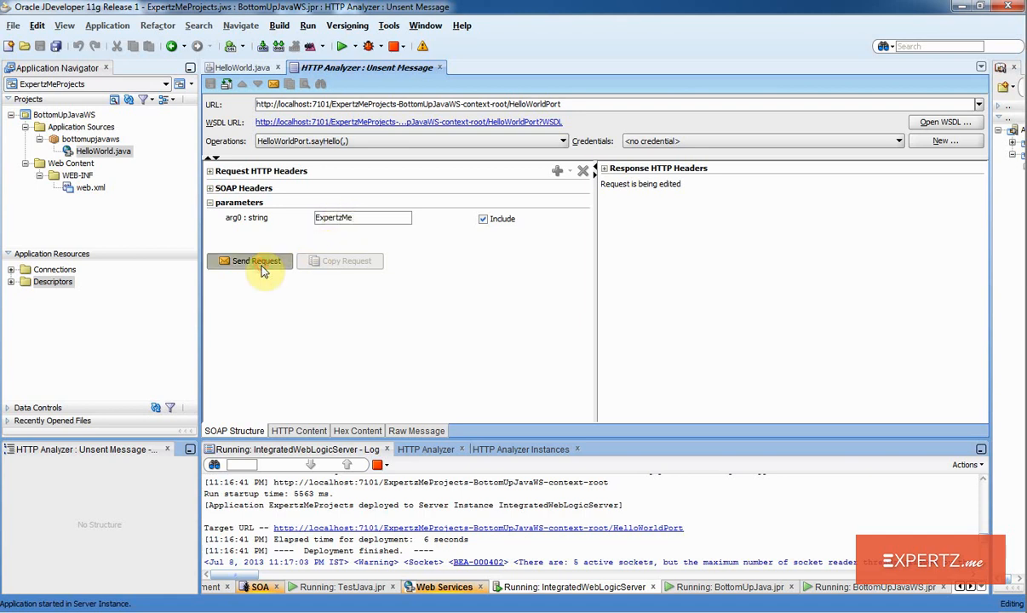
pyautogui.click(248, 260)
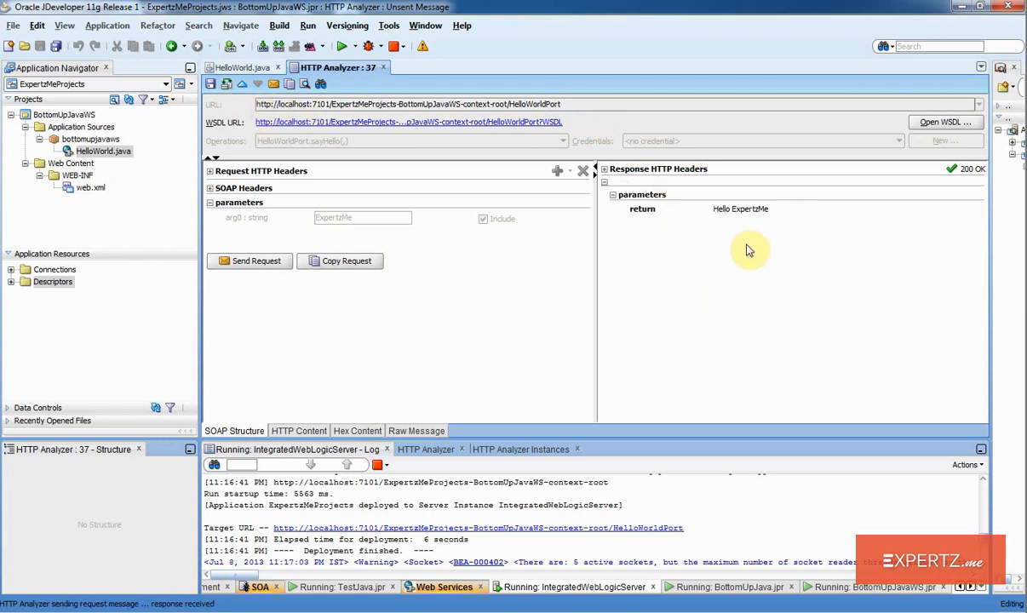
# Step: Show the raw SOAP request and sayHelloResponse envelopes in the HTTP Analyzer's HTTP Content view
pyautogui.click(298, 430)
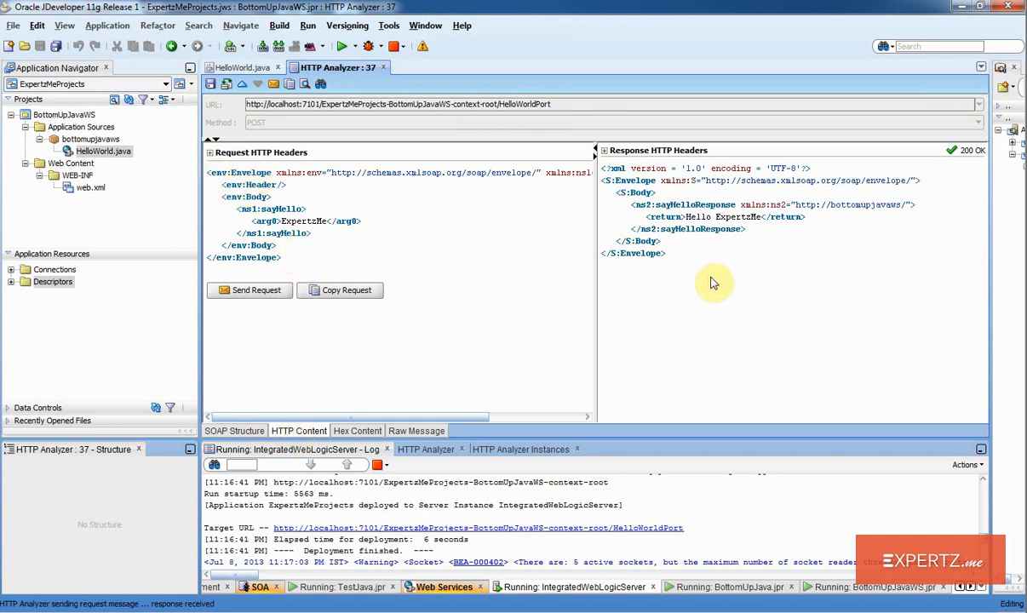
pyautogui.moveTo(575, 202)
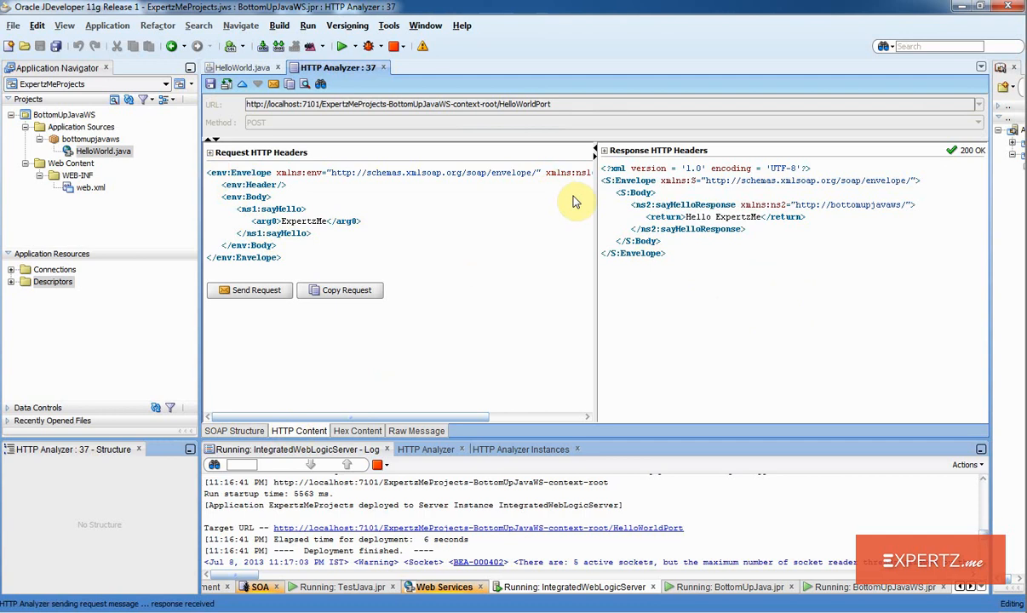